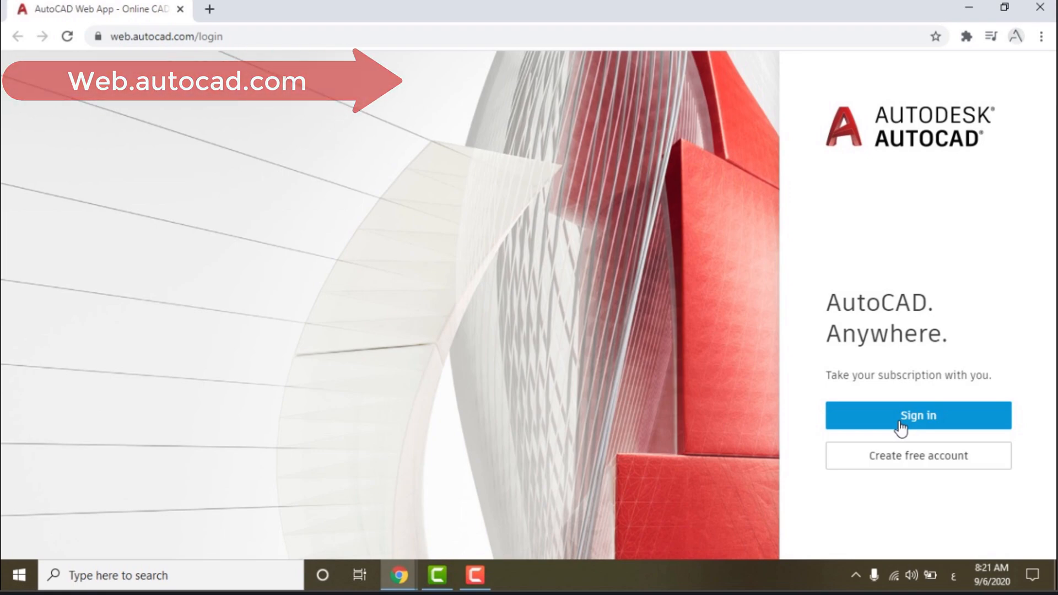
- Register a free Autodesk account with name, email and password, accept the terms and verify it by email
{"action": "left_click", "coordinate": [919, 415]}
{"action": "type", "text": "a"}
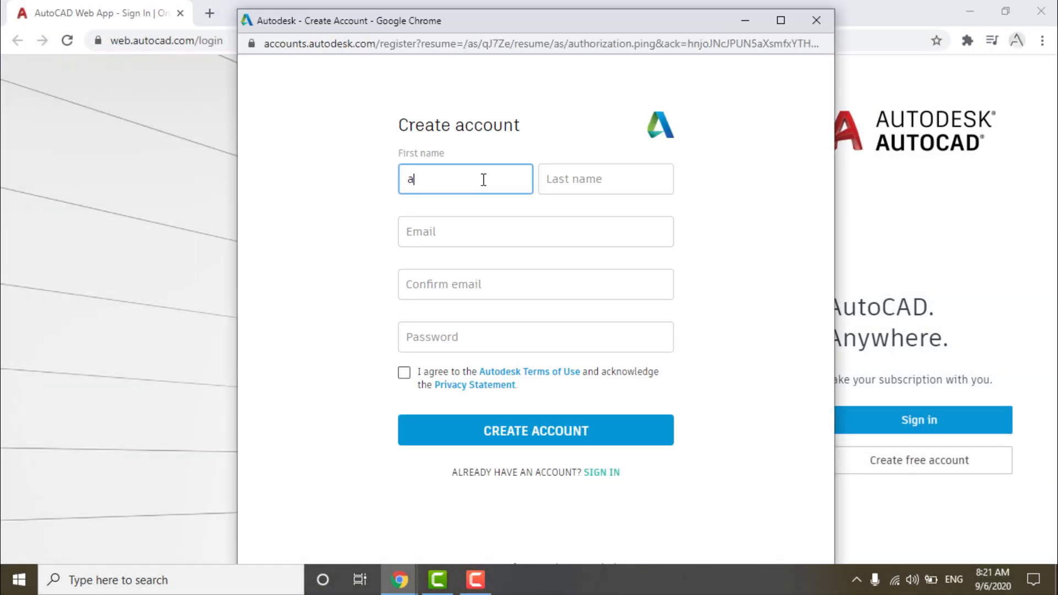
{"action": "type", "text": "Tool"}
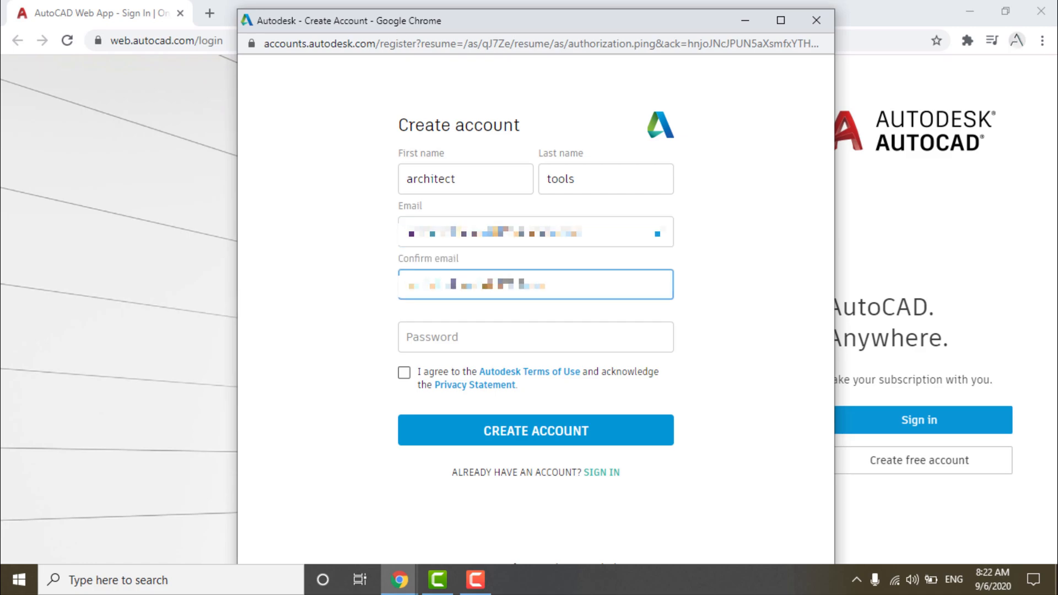
{"action": "left_click", "coordinate": [529, 338]}
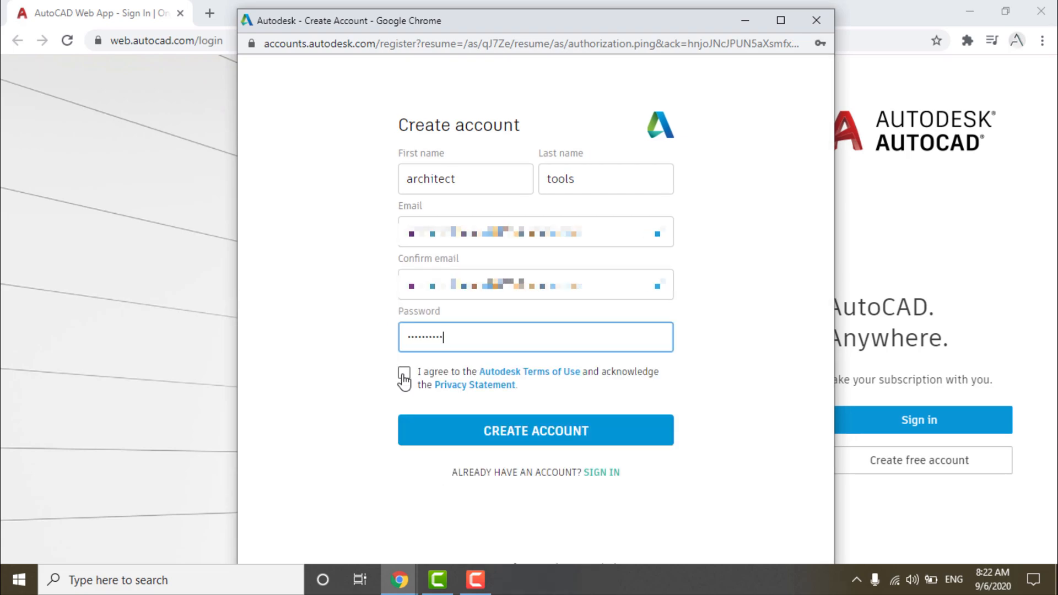
{"action": "left_click", "coordinate": [536, 430]}
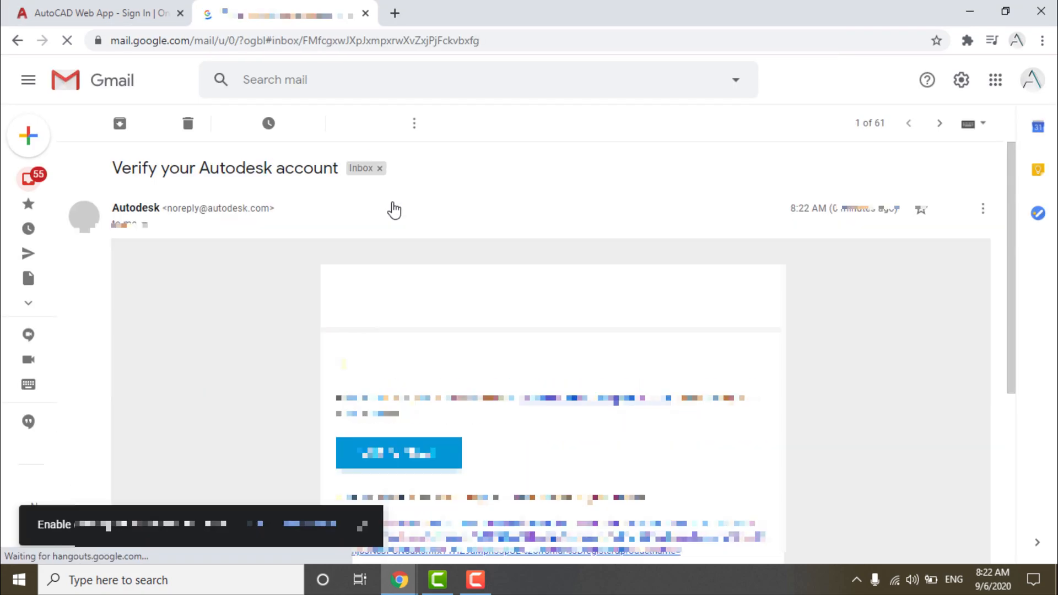
{"action": "left_click", "coordinate": [399, 453]}
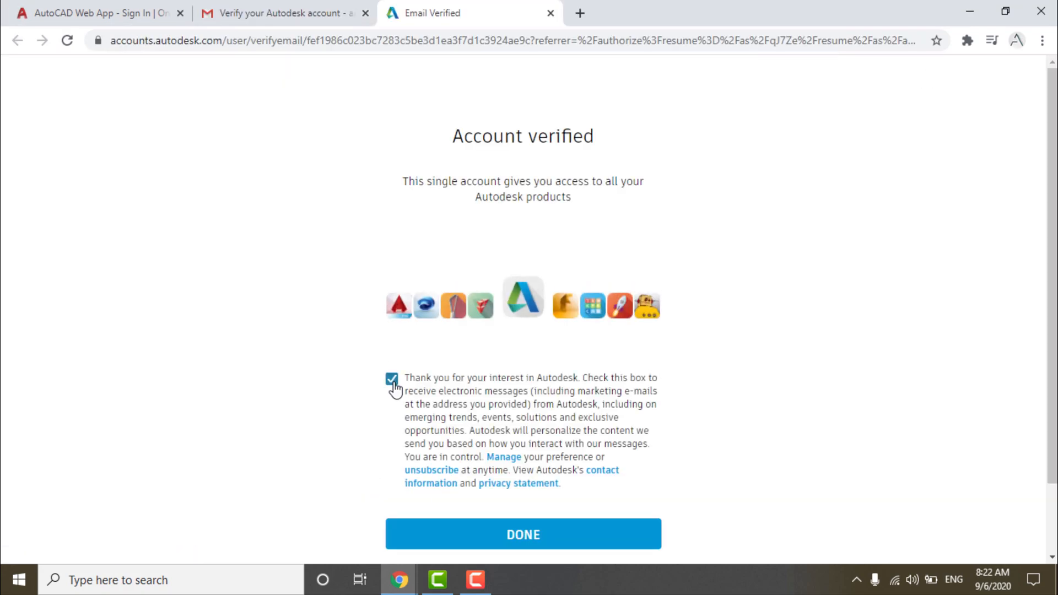
{"action": "left_click", "coordinate": [523, 534]}
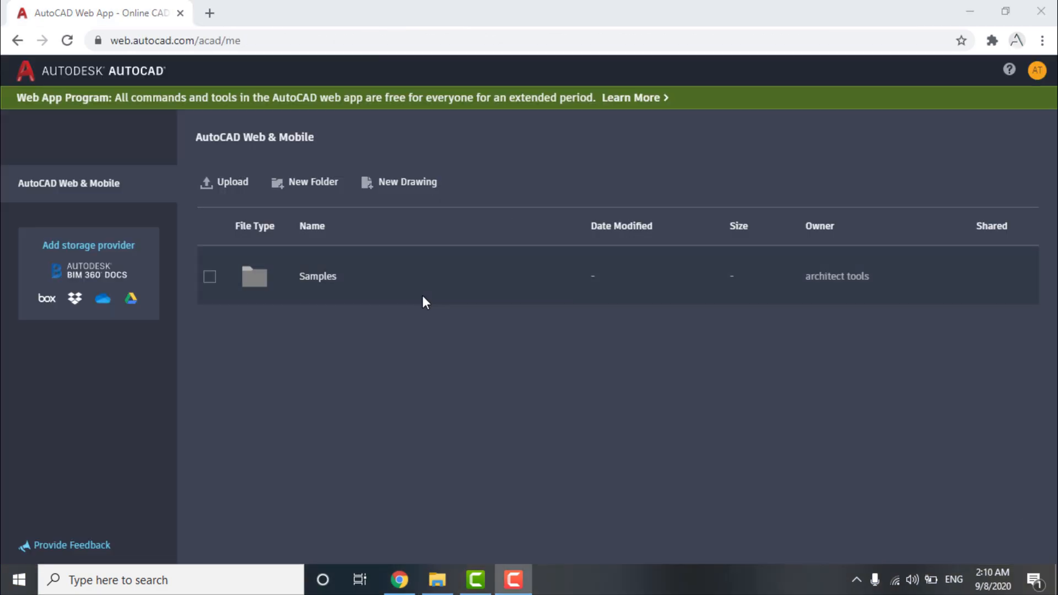
- Create a folder named Architect Tools Files and enter it
{"action": "left_click", "coordinate": [312, 182]}
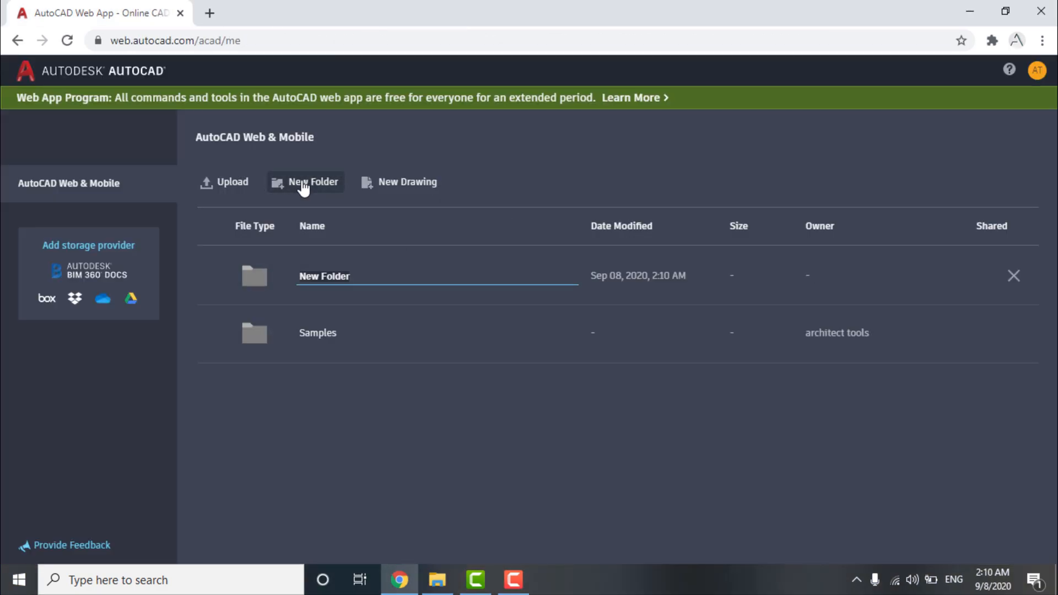
{"action": "type", "text": "Architect Tools"}
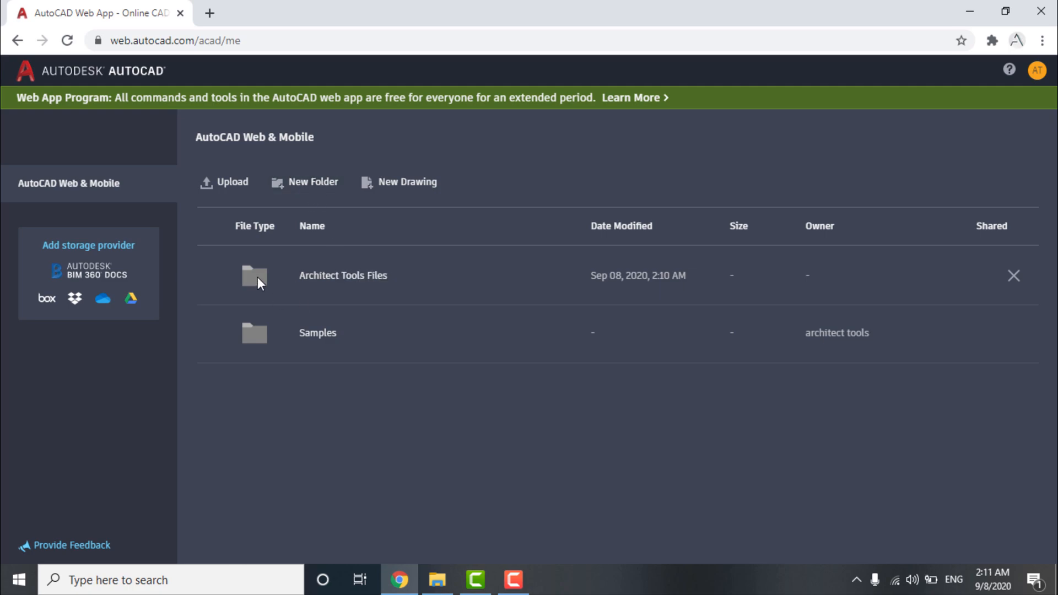
{"action": "double_click", "coordinate": [254, 276]}
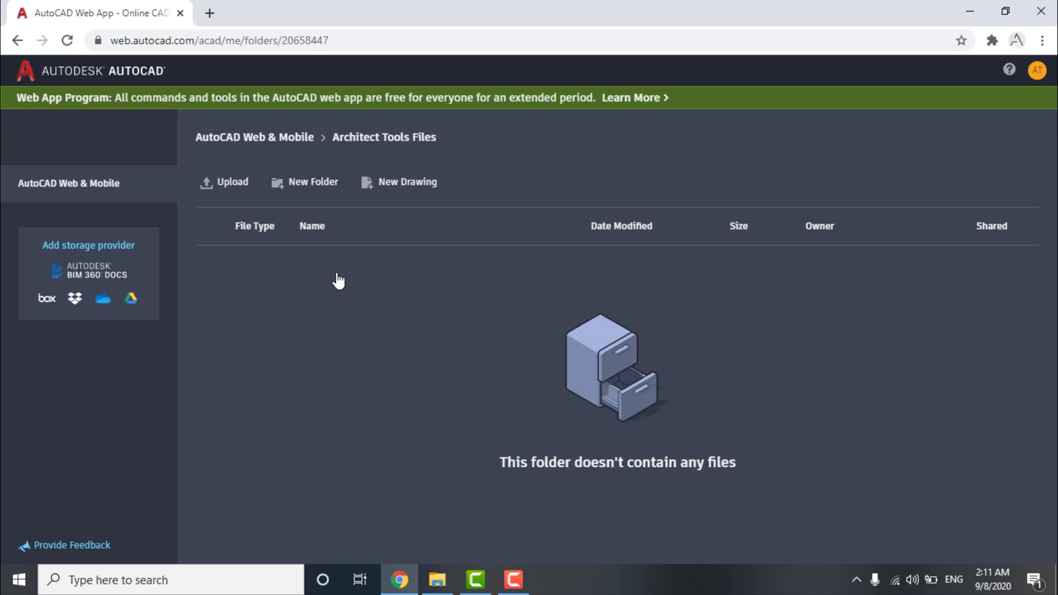
- Start a new metric drawing named Basics inside the folder
{"action": "left_click", "coordinate": [407, 182]}
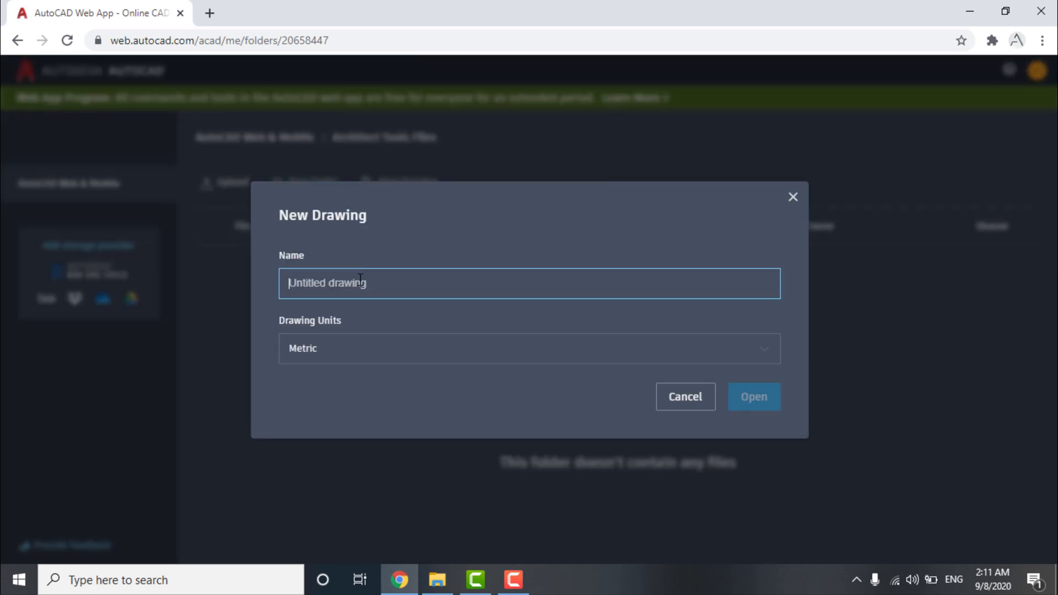
{"action": "type", "text": "Basics"}
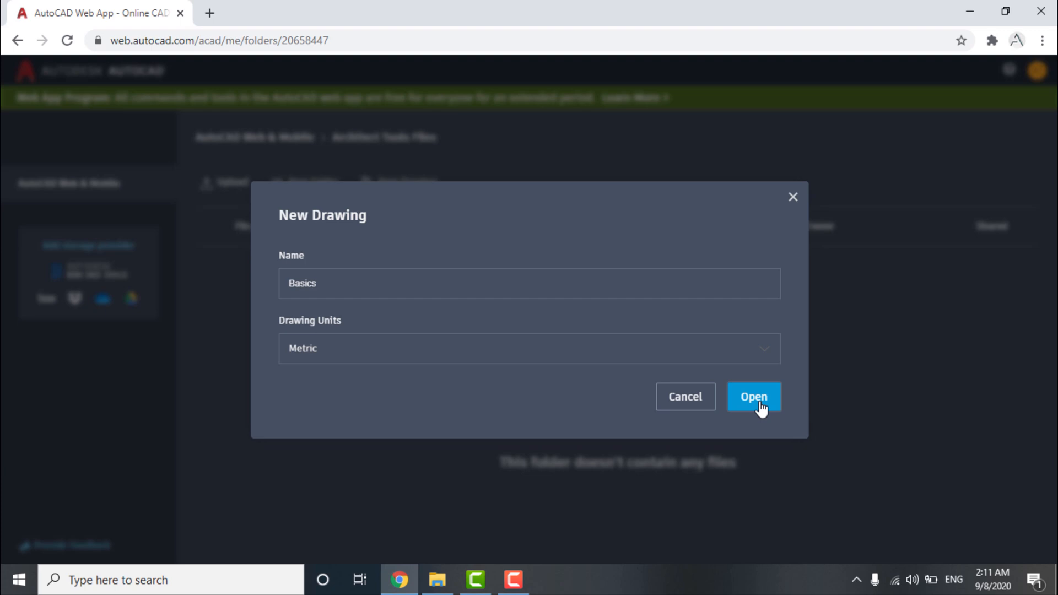
{"action": "left_click", "coordinate": [754, 397]}
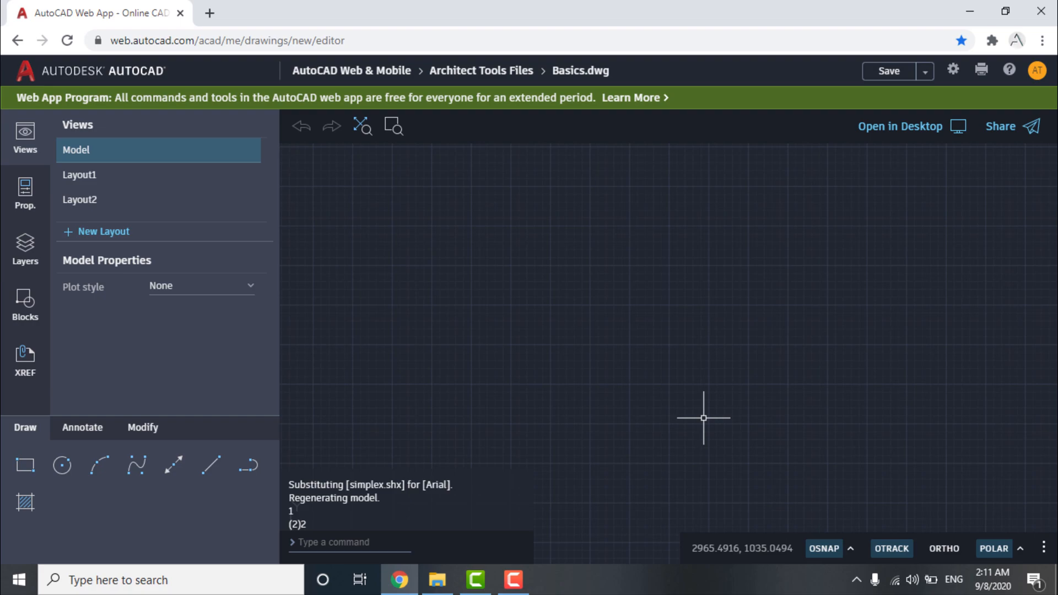
{"action": "mouse_move", "coordinate": [551, 477]}
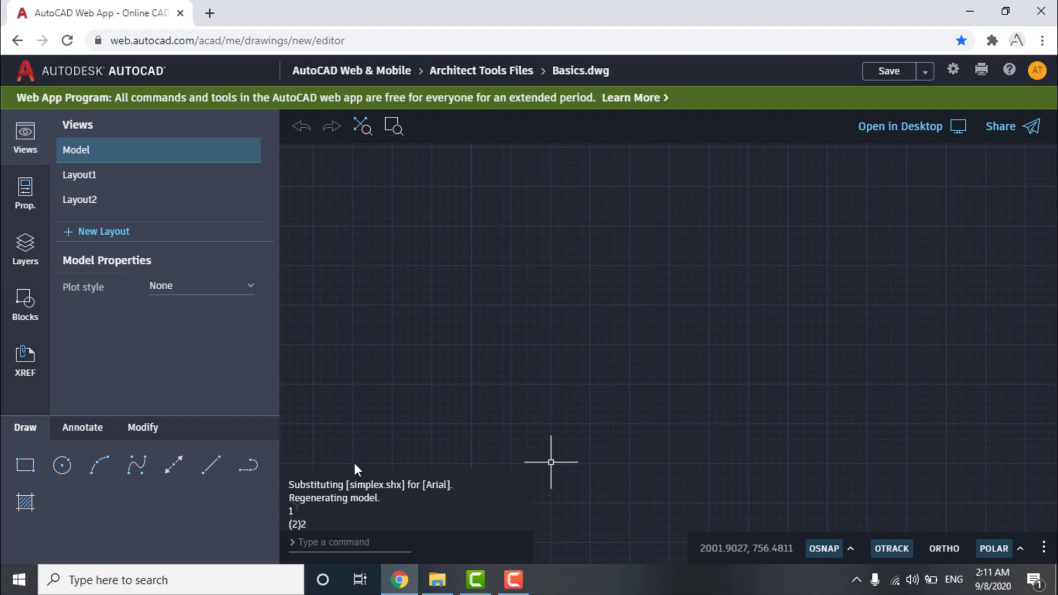
{"action": "mouse_move", "coordinate": [485, 277]}
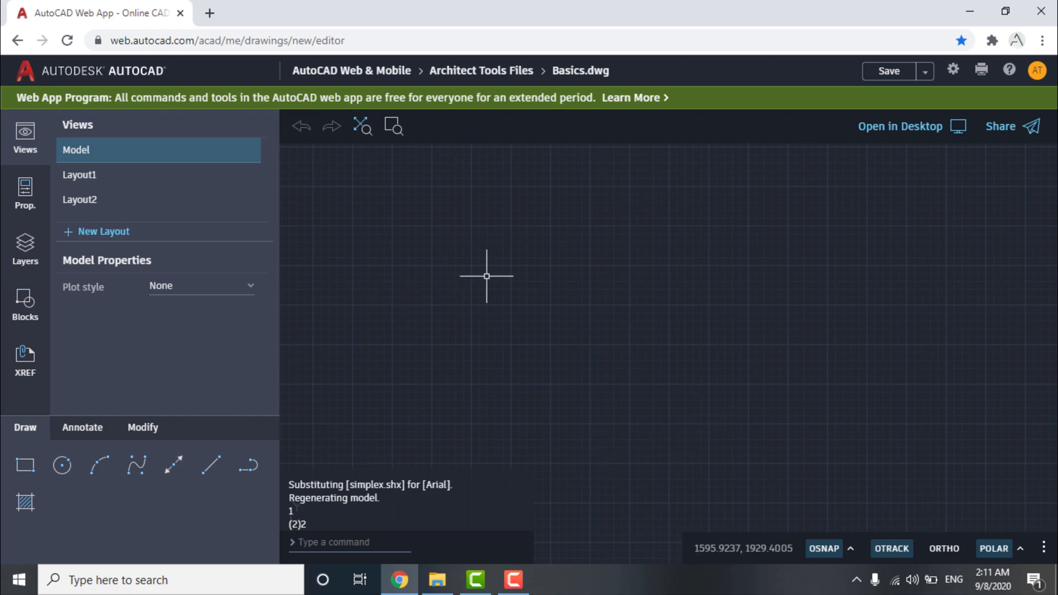
{"action": "mouse_move", "coordinate": [866, 399]}
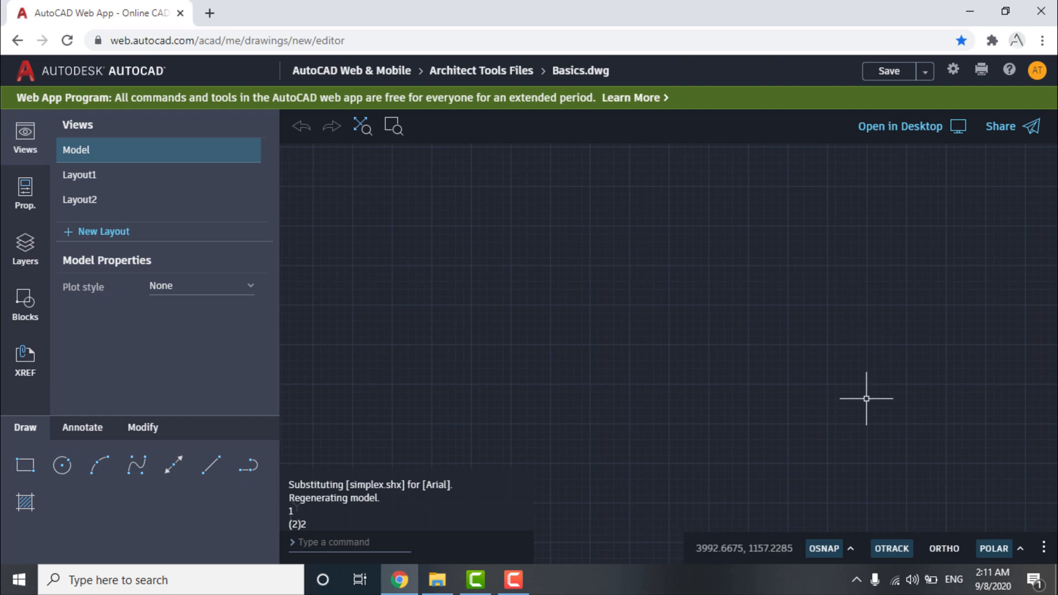
{"action": "mouse_move", "coordinate": [456, 301]}
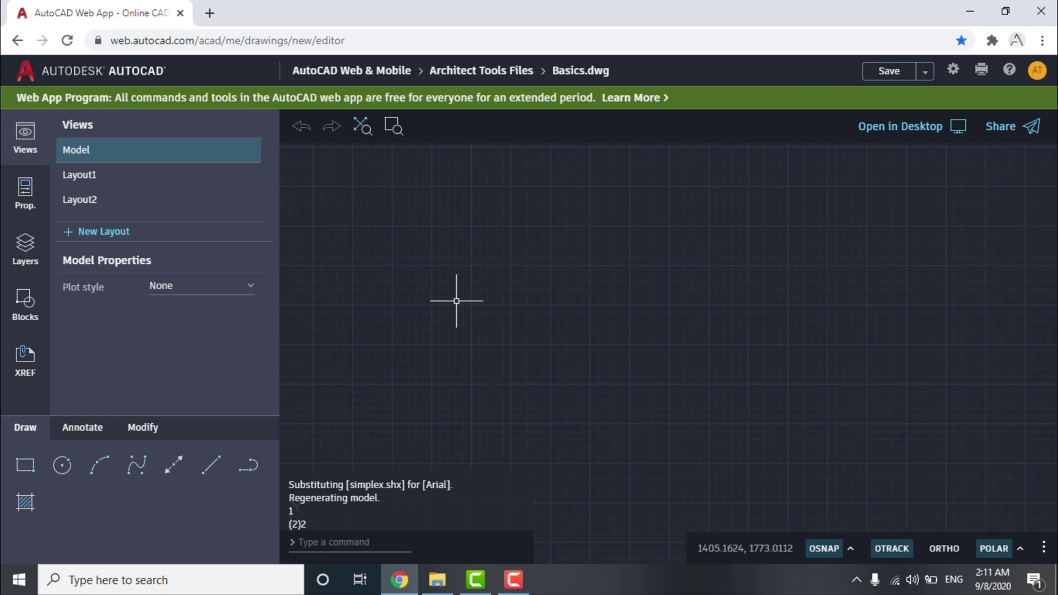
{"action": "mouse_move", "coordinate": [714, 192]}
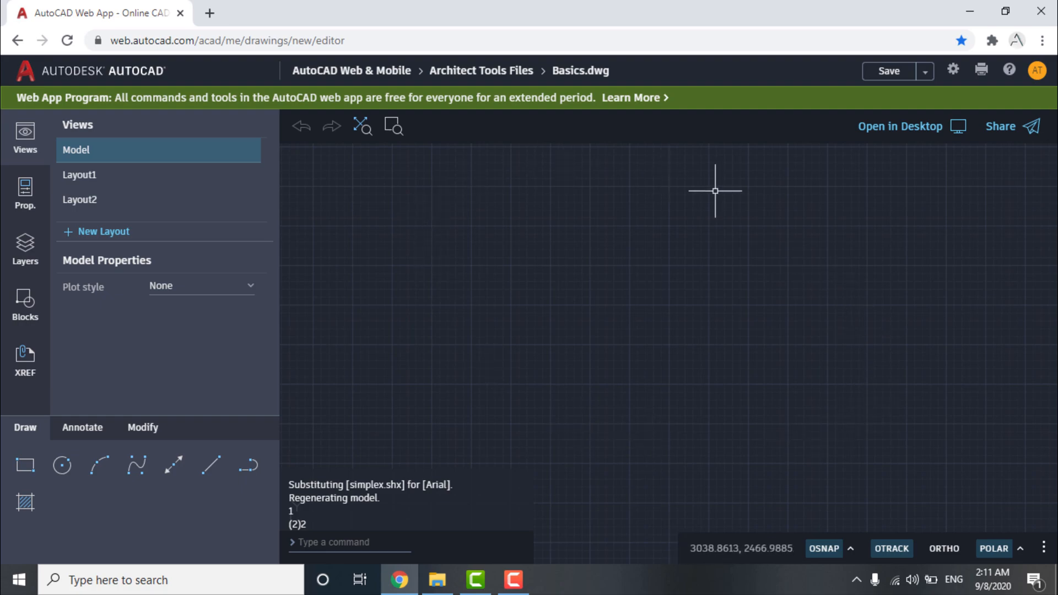
{"action": "mouse_move", "coordinate": [780, 383]}
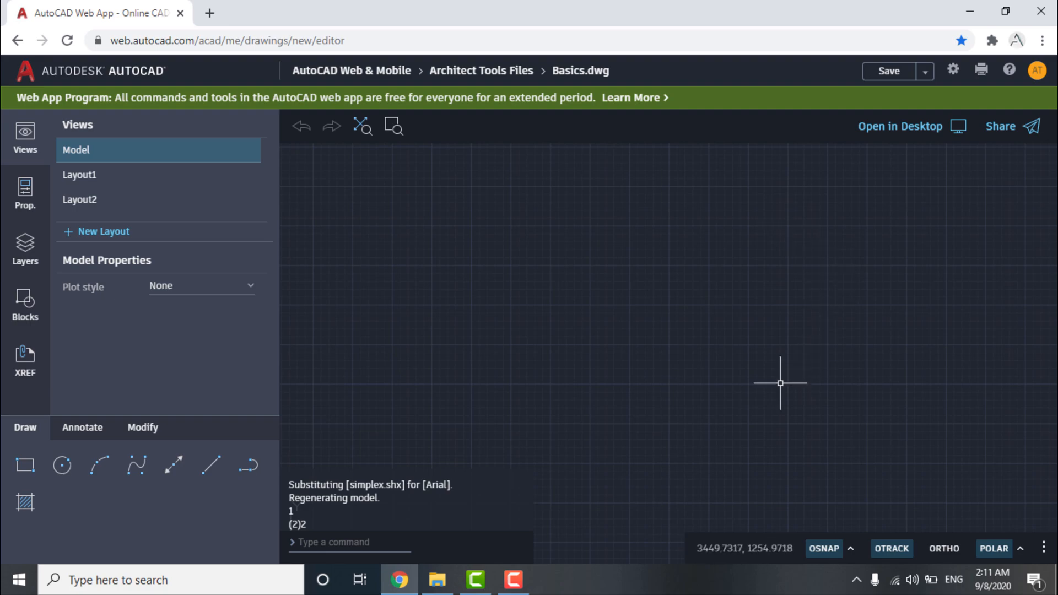
{"action": "mouse_move", "coordinate": [470, 314]}
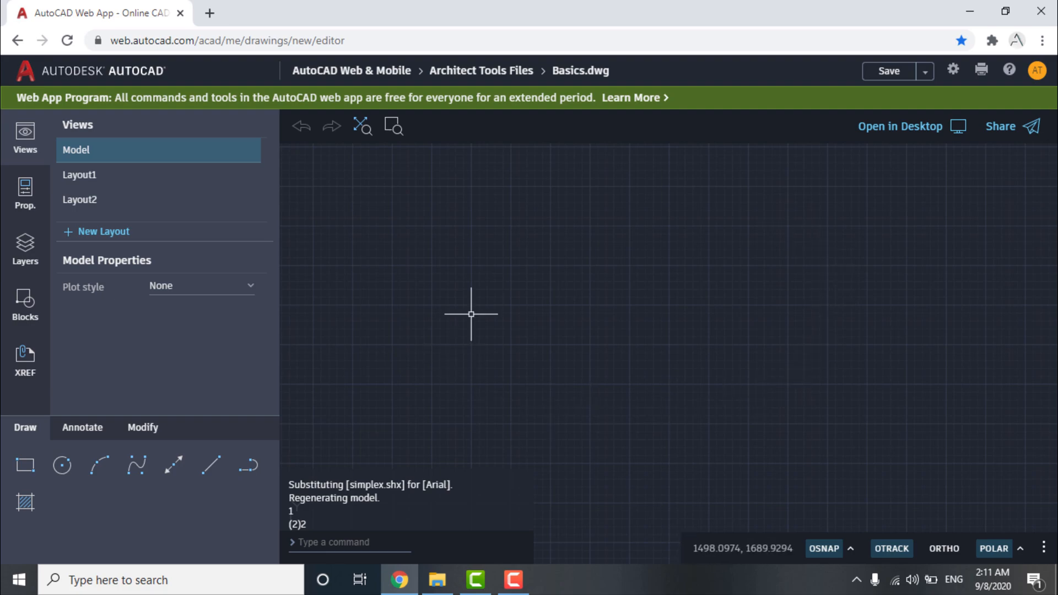
{"action": "mouse_move", "coordinate": [501, 296]}
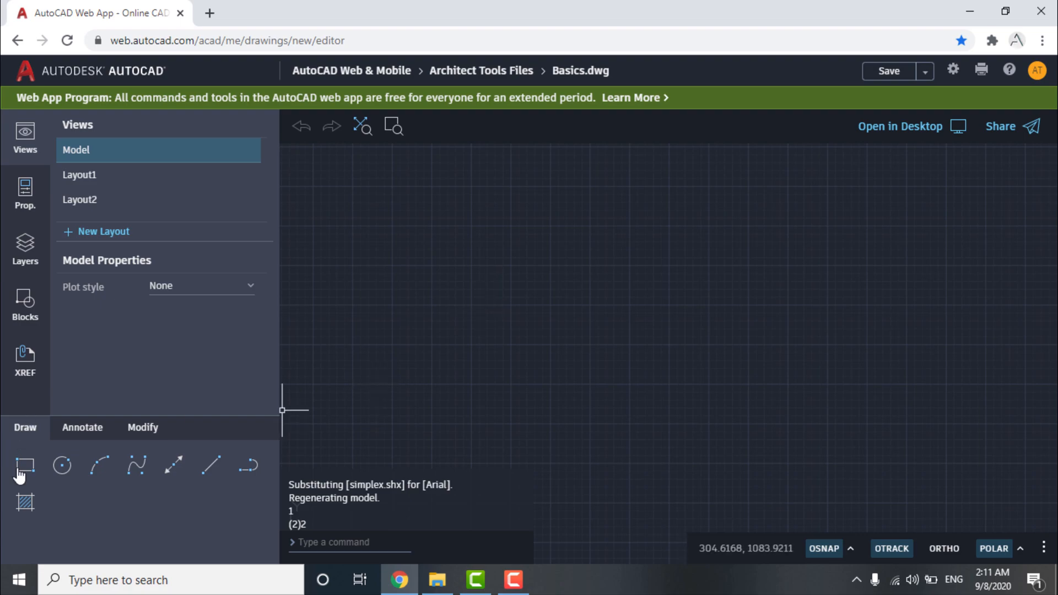
{"action": "mouse_move", "coordinate": [234, 493]}
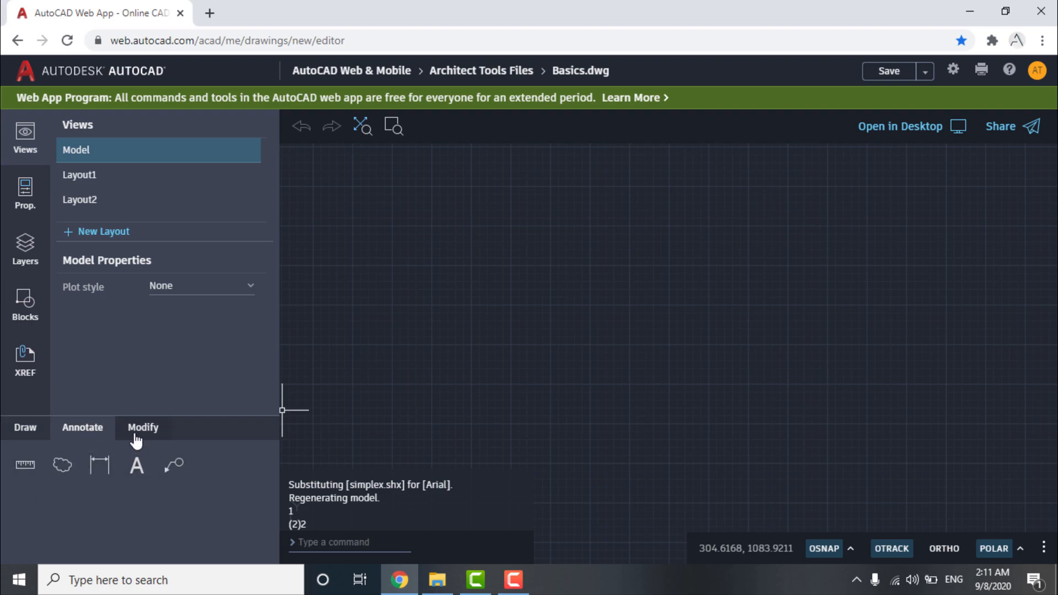
{"action": "left_click", "coordinate": [22, 428]}
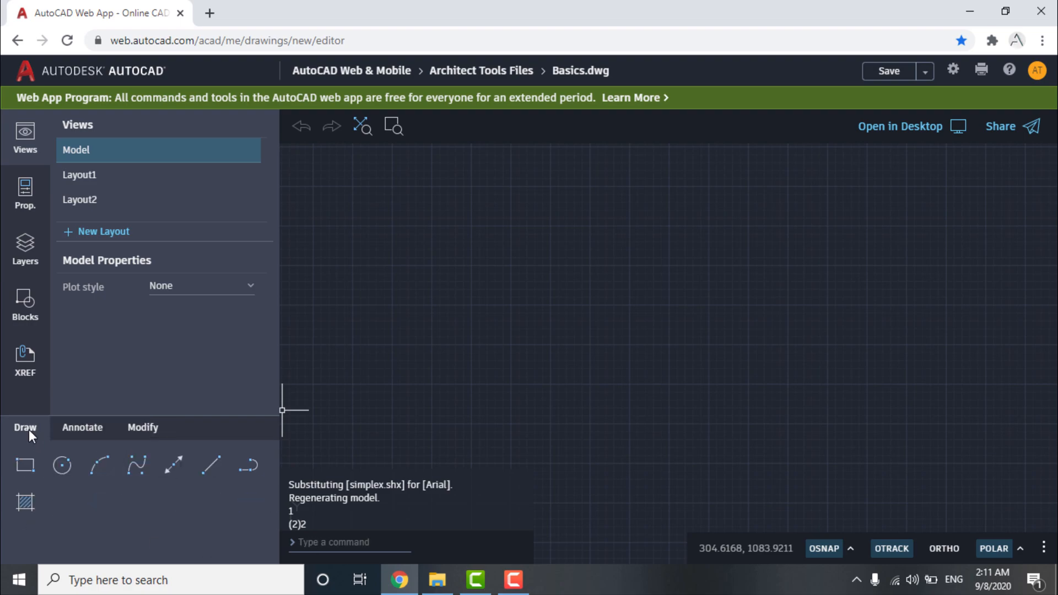
{"action": "mouse_move", "coordinate": [959, 276]}
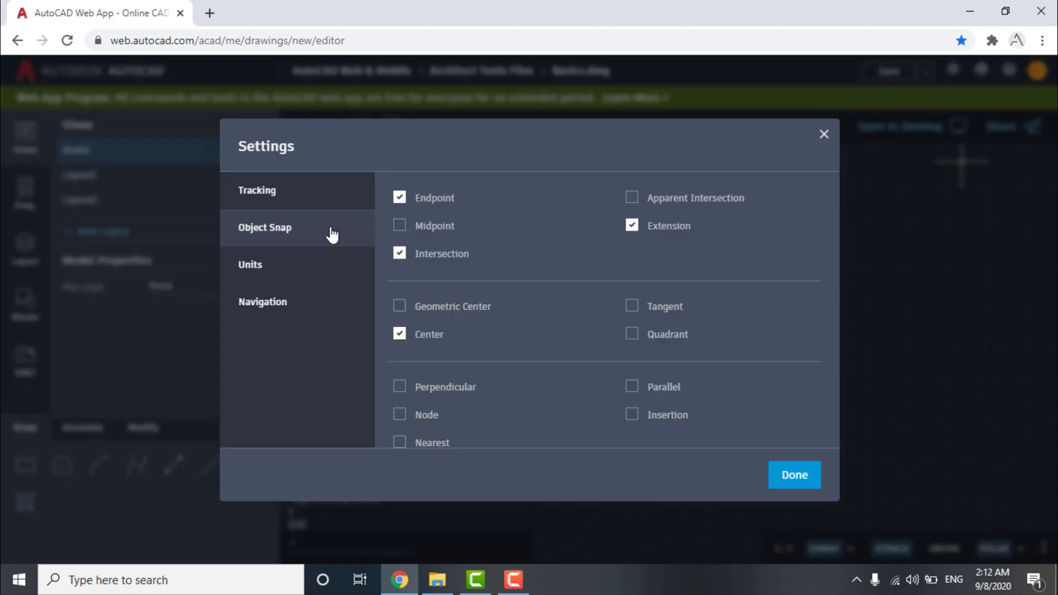
- Turn off the Intersection object snap
{"action": "left_click", "coordinate": [399, 225]}
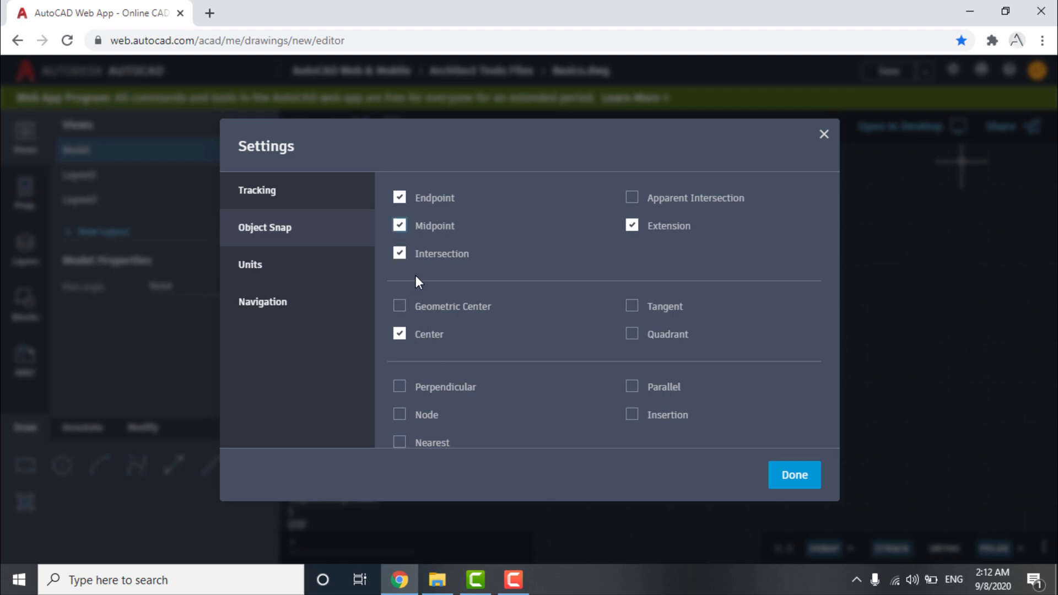
{"action": "left_click", "coordinate": [399, 254]}
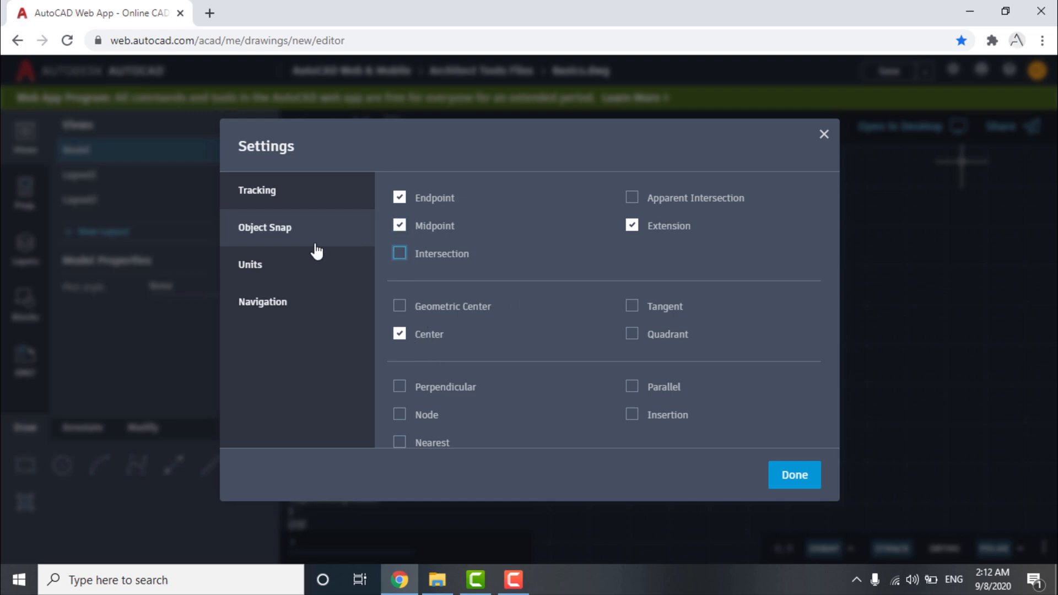
- Set linear units to 0.00 precision with Decimal format, then view the Navigation settings
{"action": "left_click", "coordinate": [250, 265]}
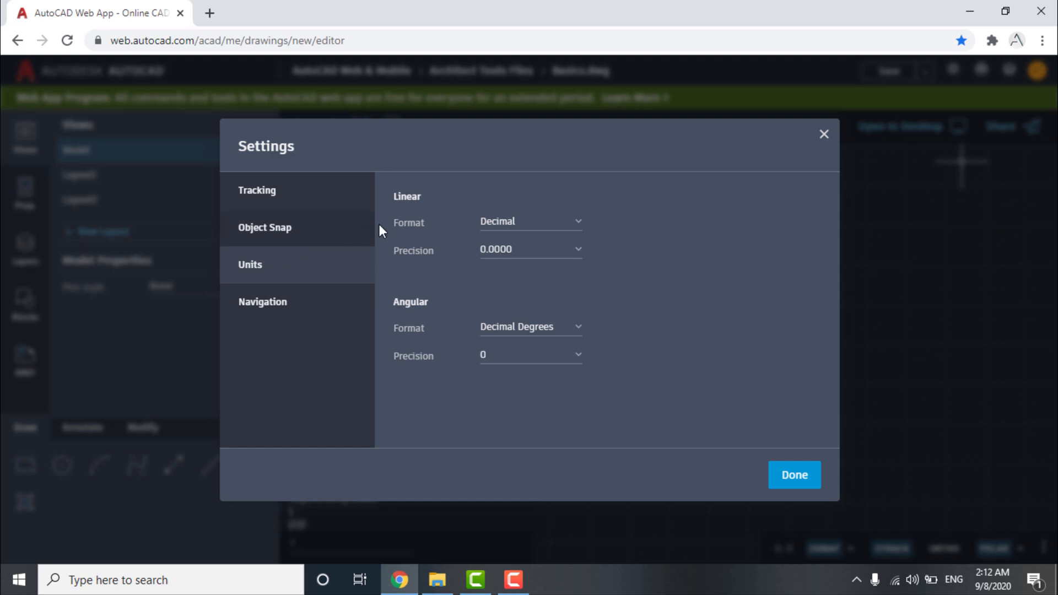
{"action": "left_click", "coordinate": [531, 251]}
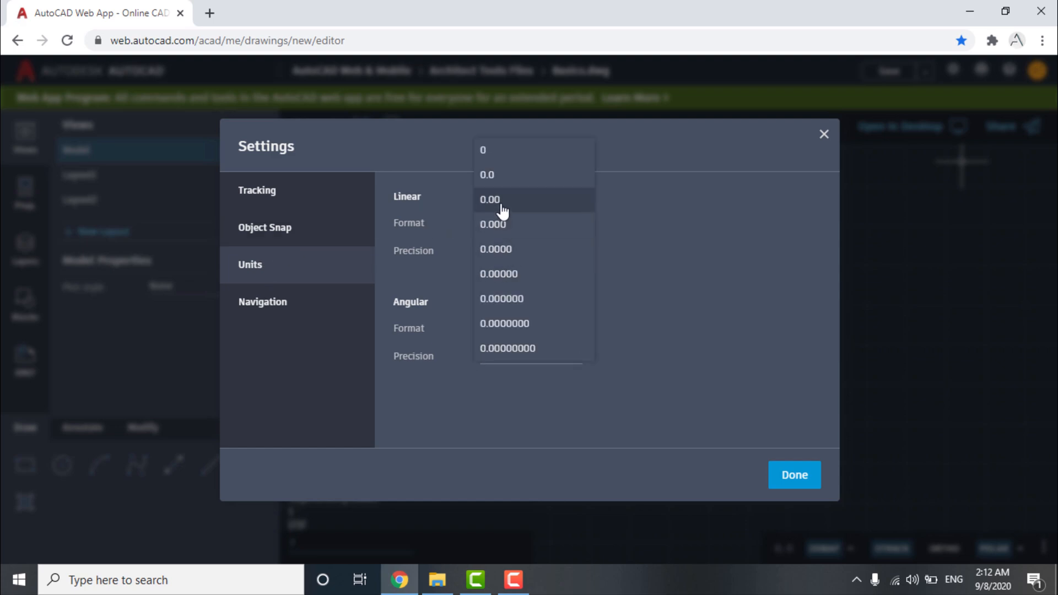
{"action": "left_click", "coordinate": [502, 200]}
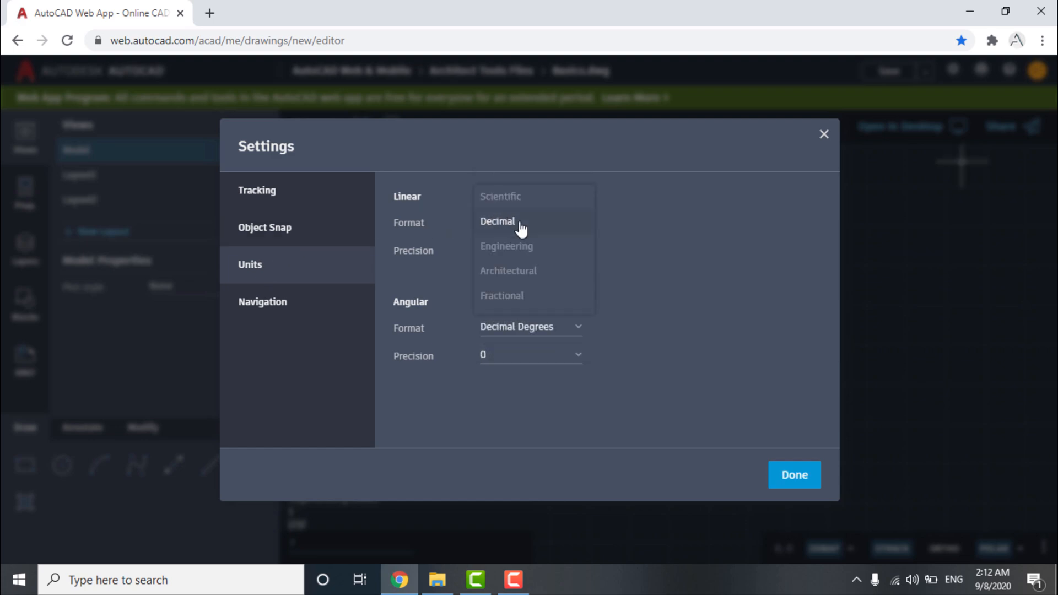
{"action": "left_click", "coordinate": [497, 220]}
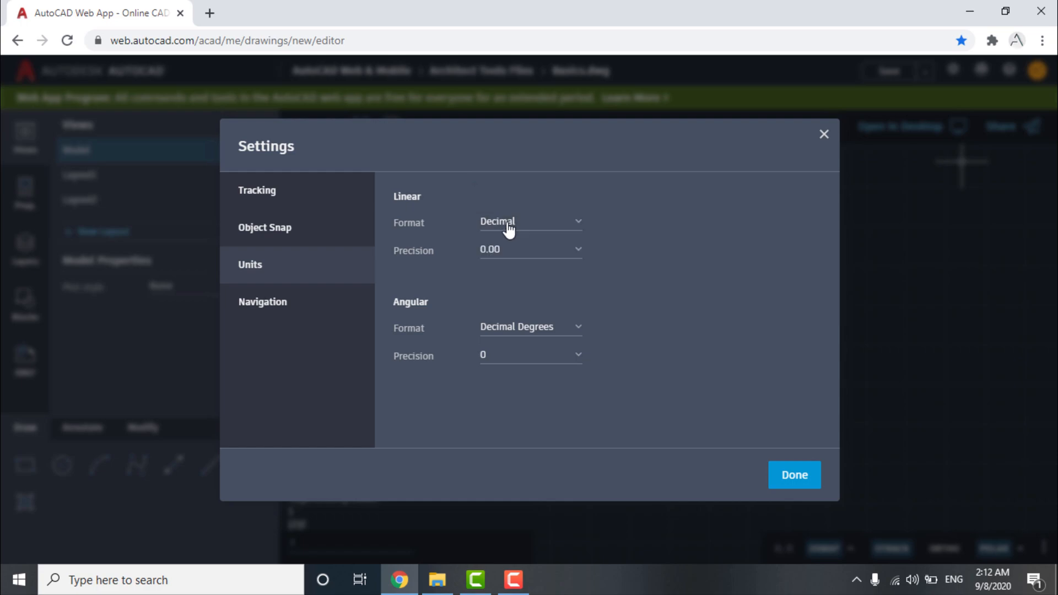
{"action": "left_click", "coordinate": [262, 301]}
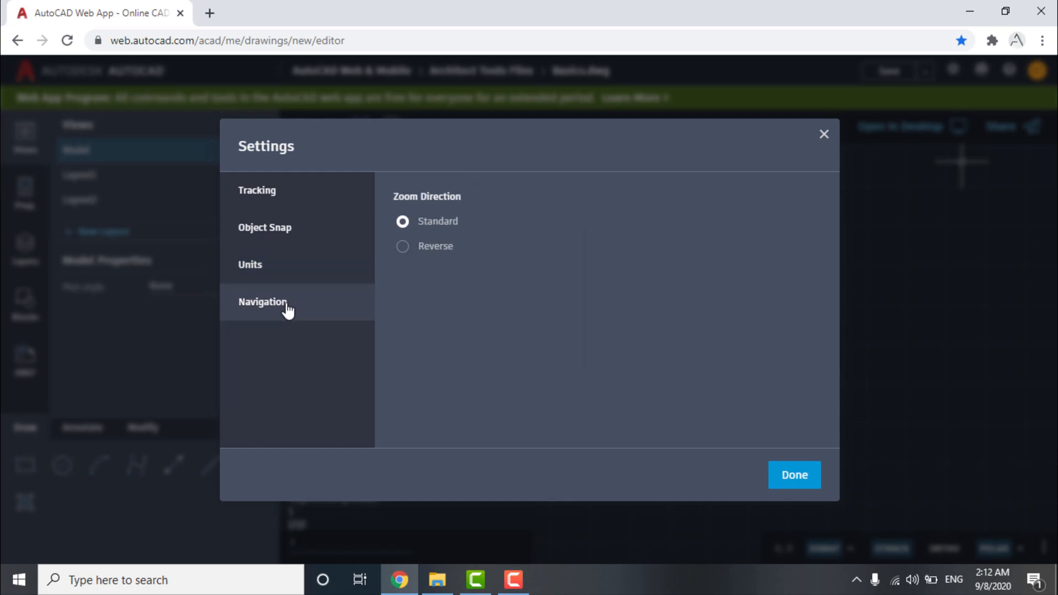
{"action": "left_click", "coordinate": [795, 475]}
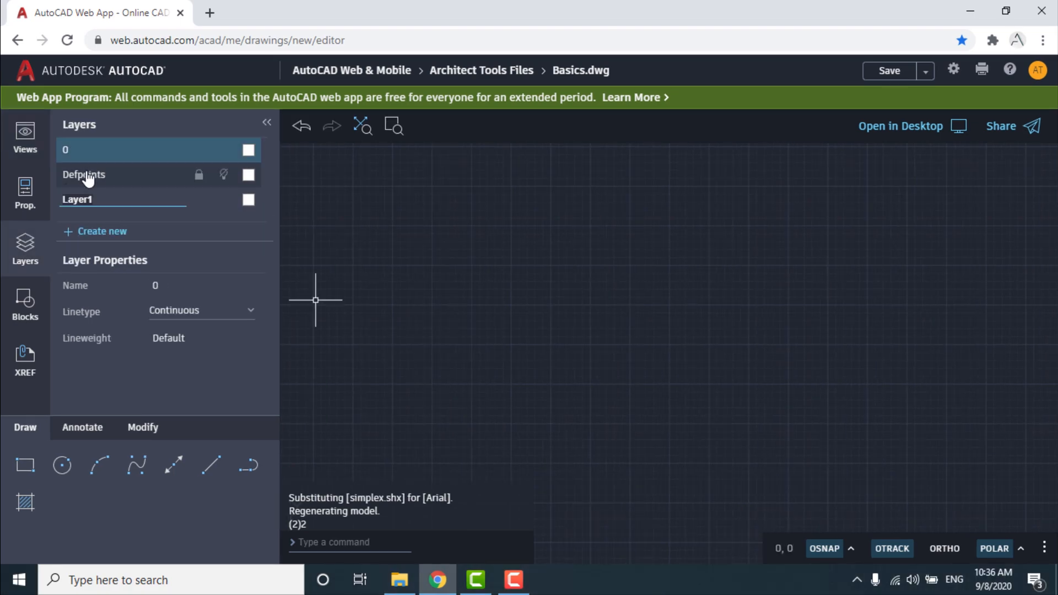
- Add two new layers named lines and hatch
{"action": "type", "text": "lines"}
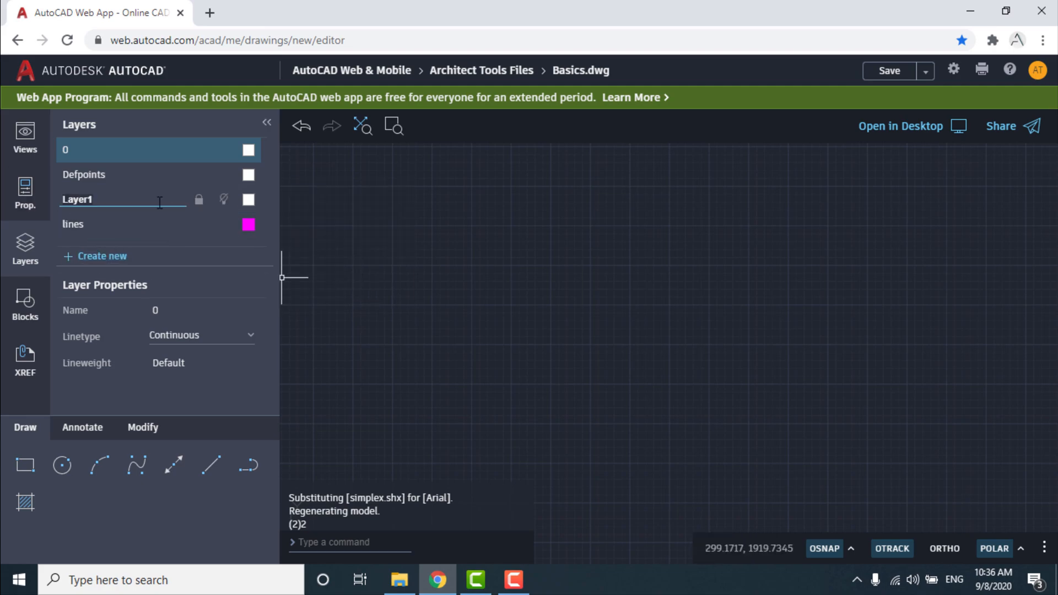
{"action": "type", "text": "hatch"}
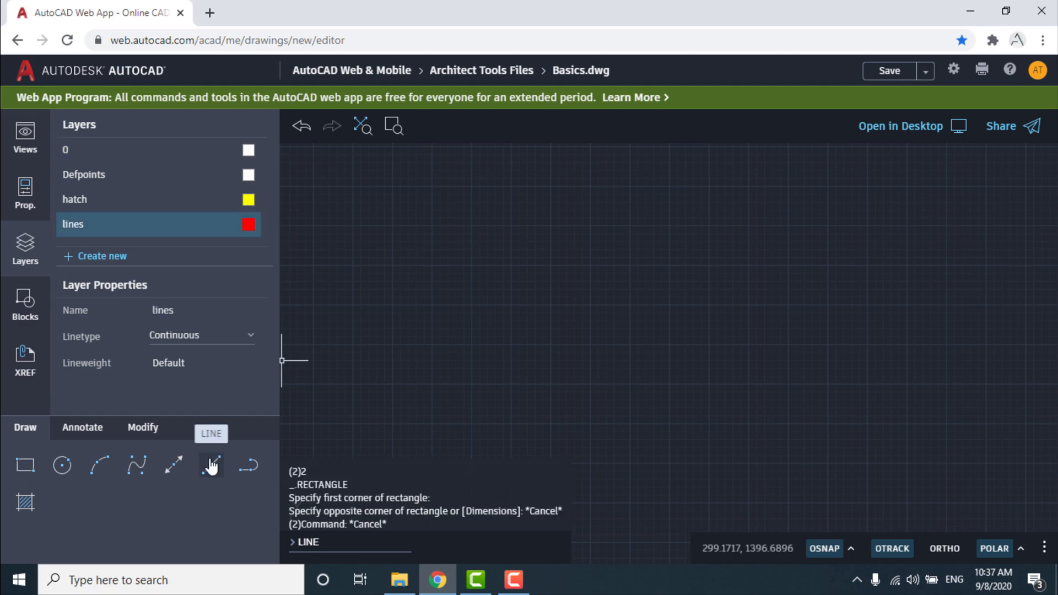
- Draw a line of length 20 and a rectangle on the lines layer, zooming to extents
{"action": "left_click", "coordinate": [210, 465]}
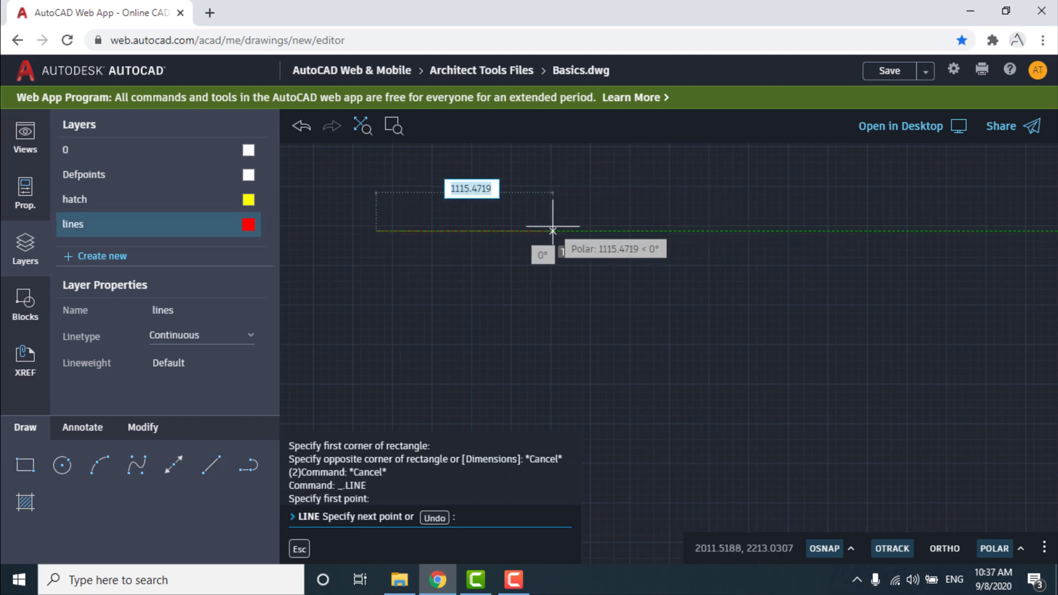
{"action": "mouse_move", "coordinate": [542, 244]}
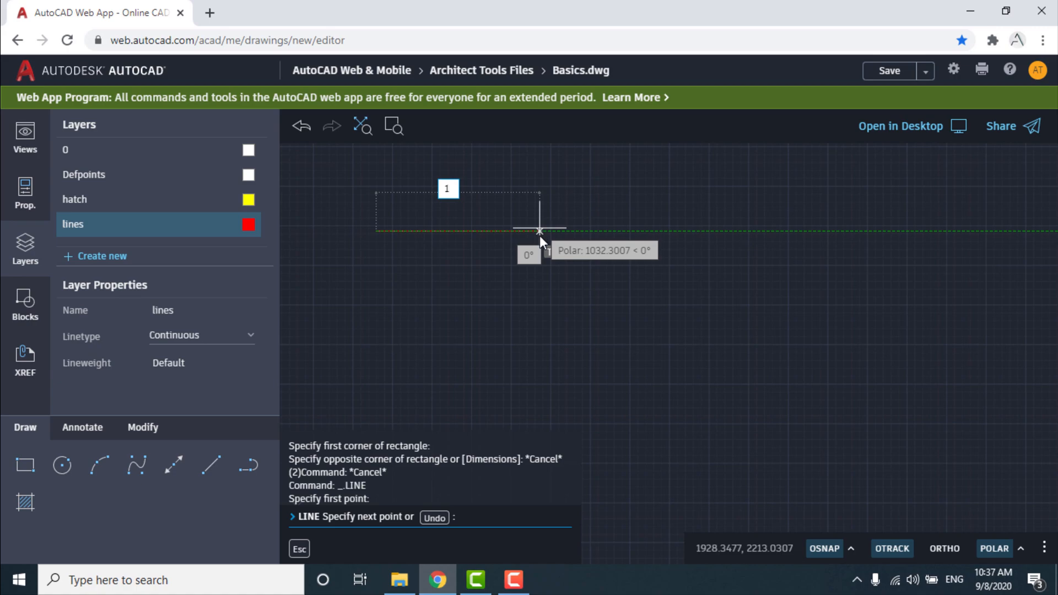
{"action": "type", "text": "20"}
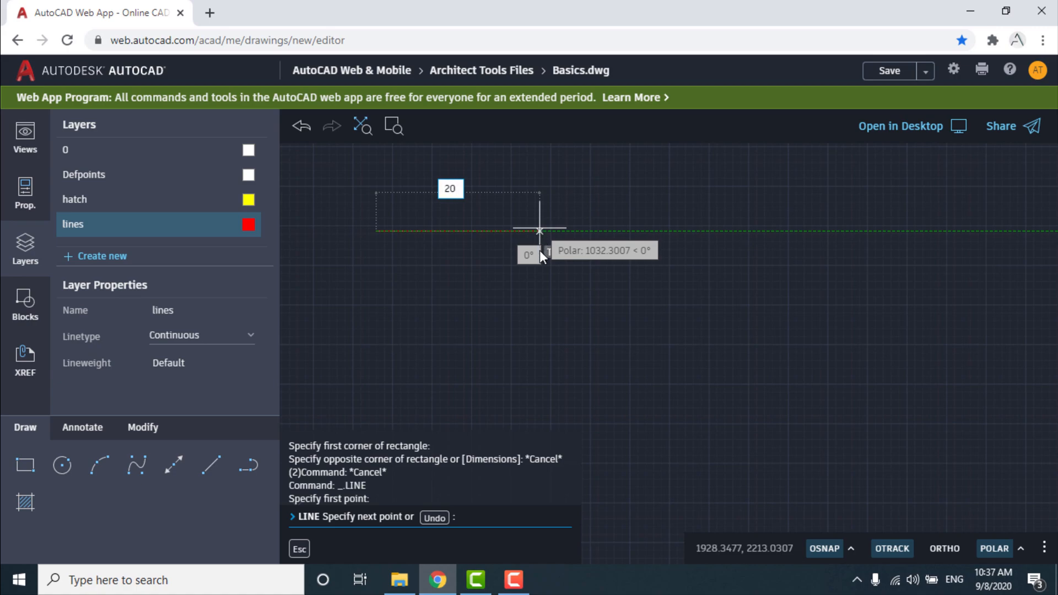
{"action": "left_click", "coordinate": [362, 126]}
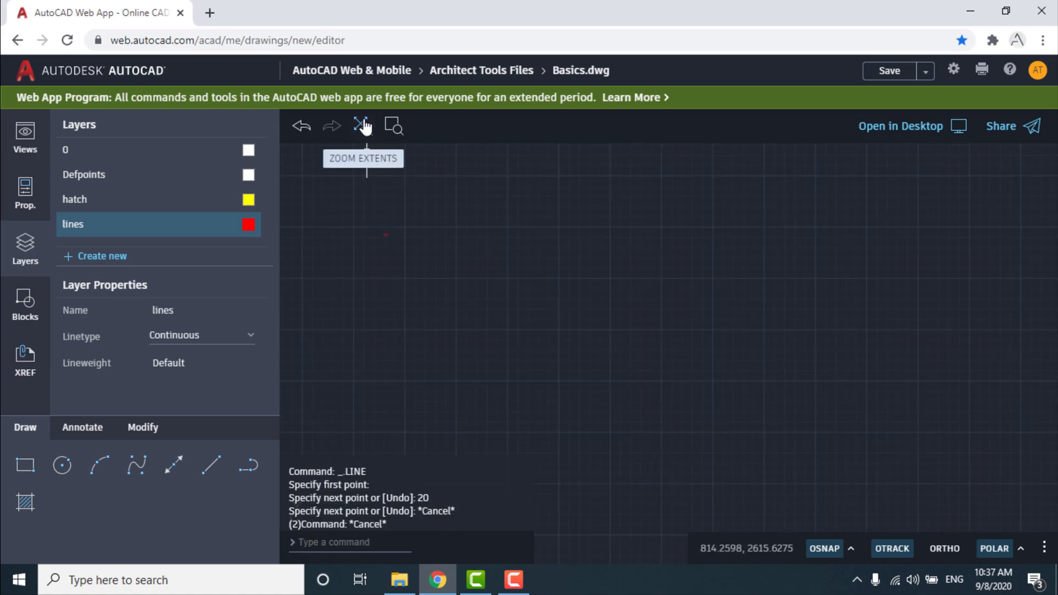
{"action": "left_click_drag", "start_coordinate": [520, 191], "coordinate": [638, 273]}
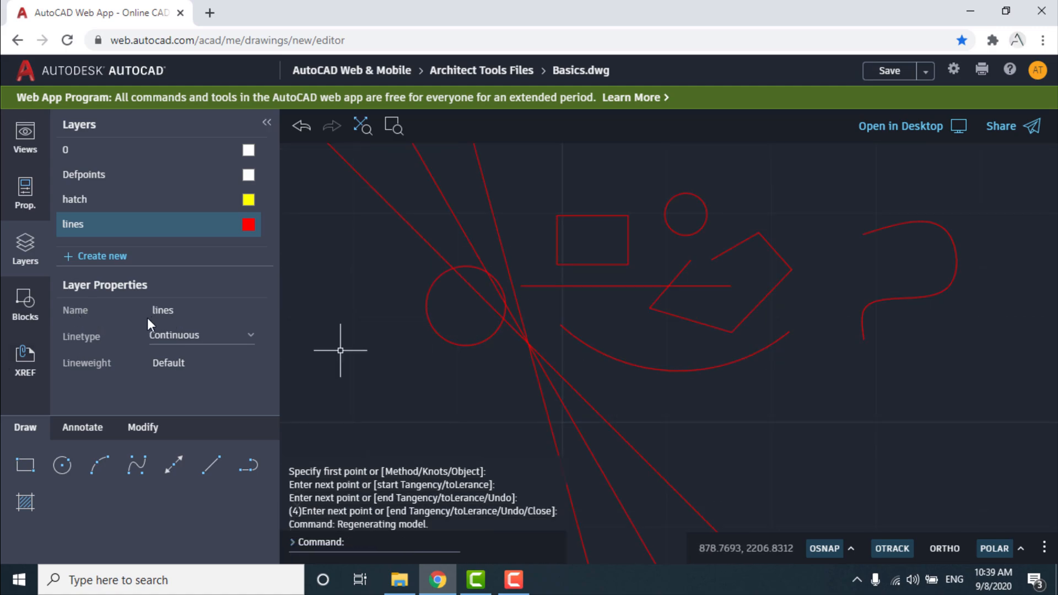
{"action": "left_click", "coordinate": [200, 335]}
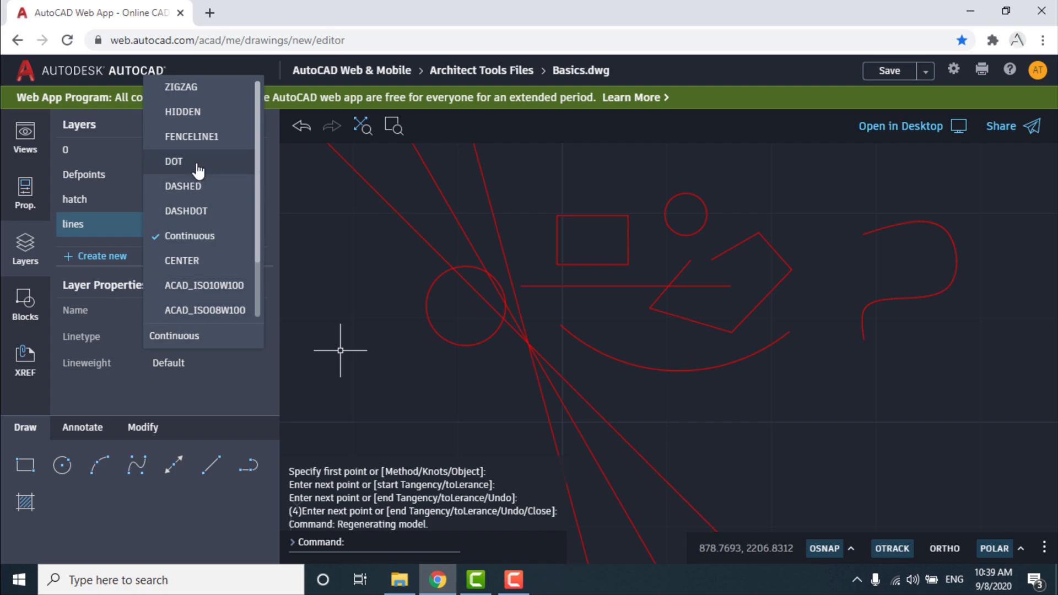
{"action": "left_click", "coordinate": [174, 161]}
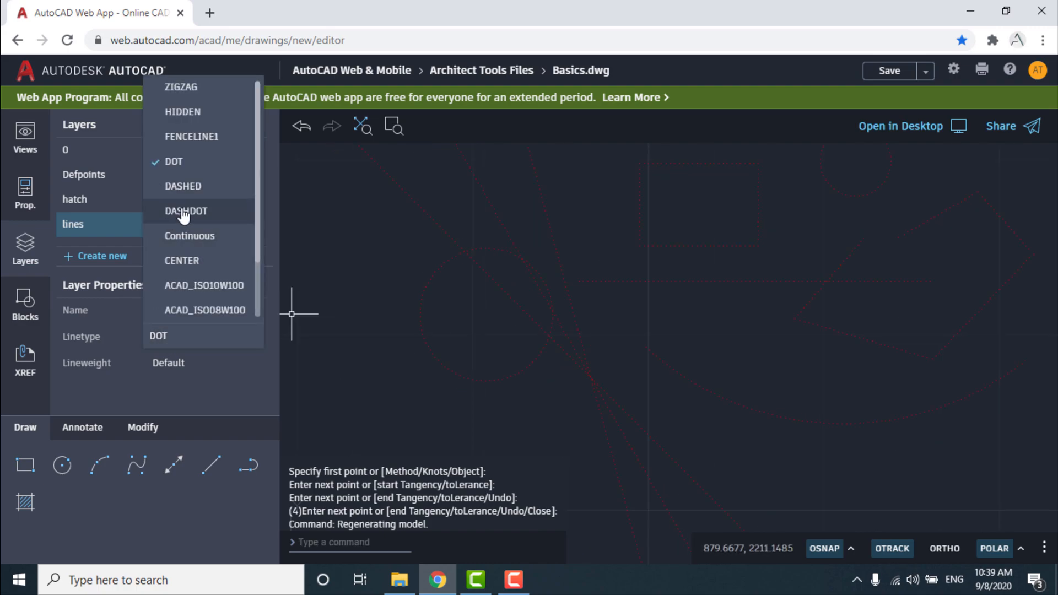
{"action": "left_click", "coordinate": [185, 210]}
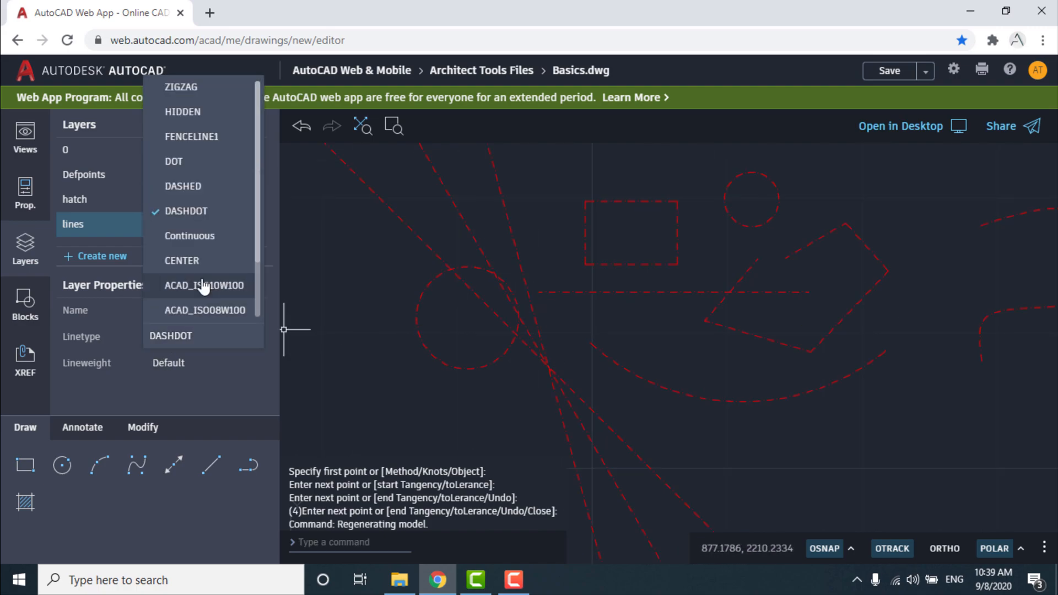
{"action": "left_click", "coordinate": [181, 260]}
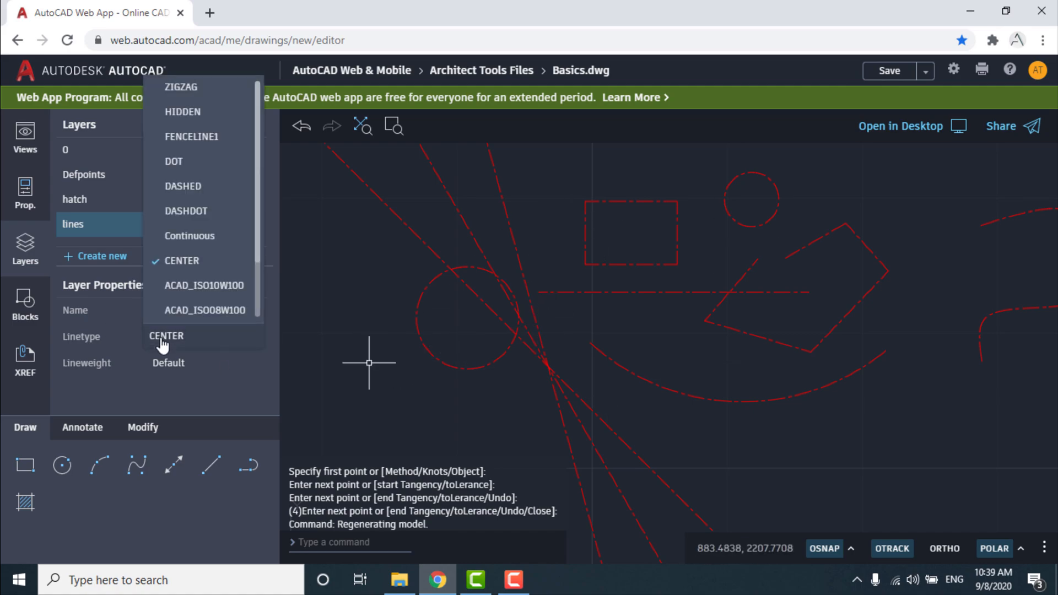
{"action": "left_click", "coordinate": [189, 236]}
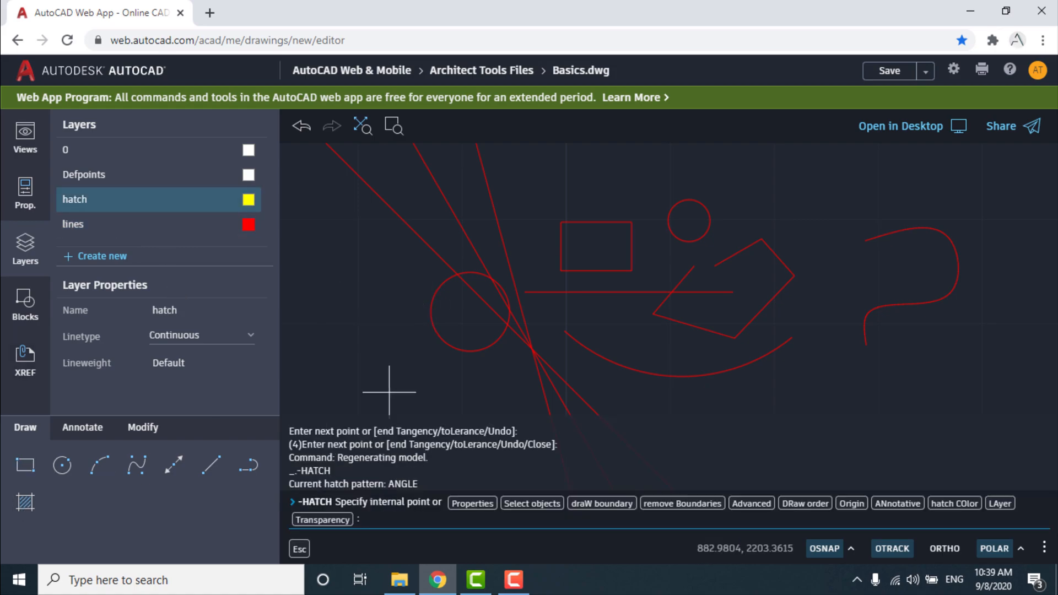
{"action": "mouse_move", "coordinate": [613, 249]}
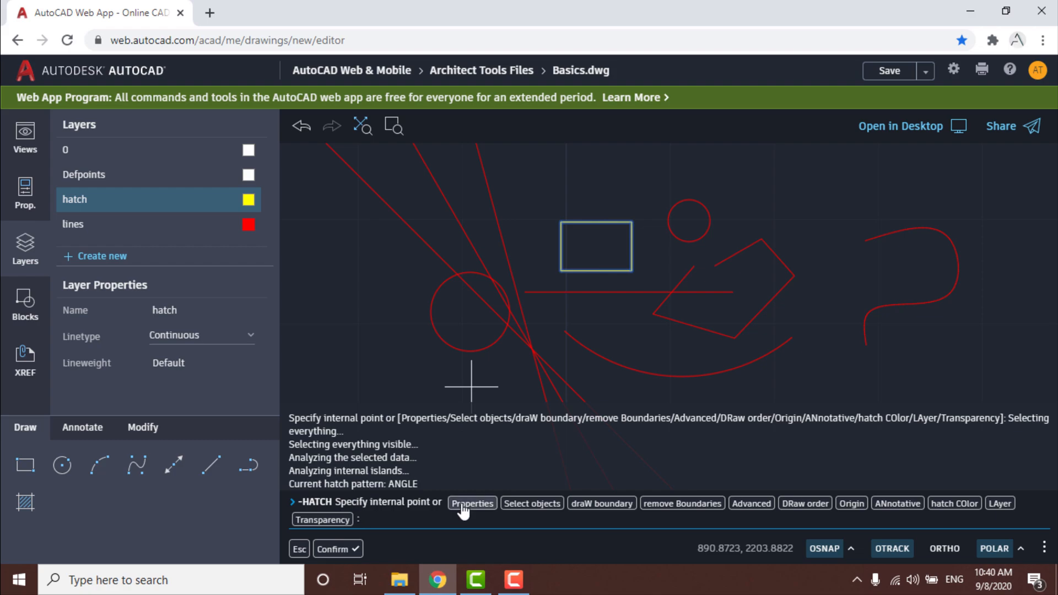
- Fill the rectangle with a SOLID hatch pattern on the hatch layer
{"action": "left_click", "coordinate": [472, 503]}
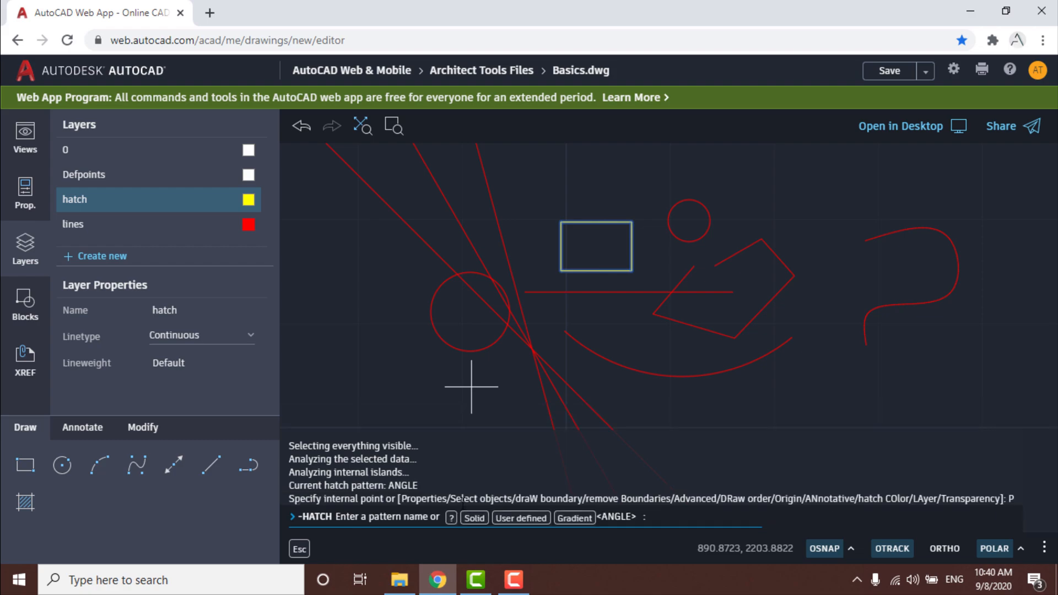
{"action": "left_click", "coordinate": [474, 518]}
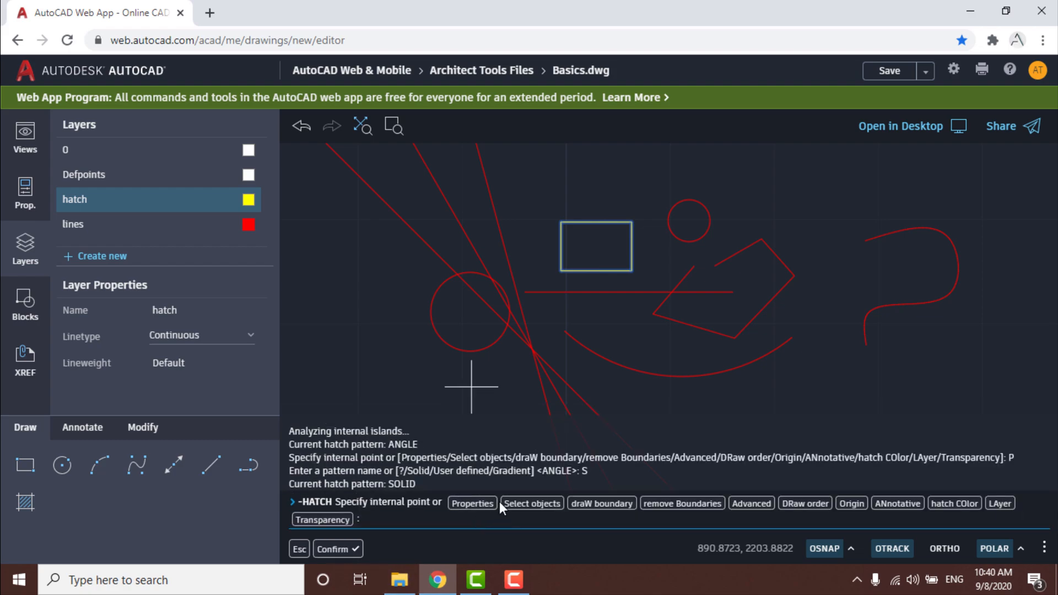
{"action": "left_click", "coordinate": [597, 247]}
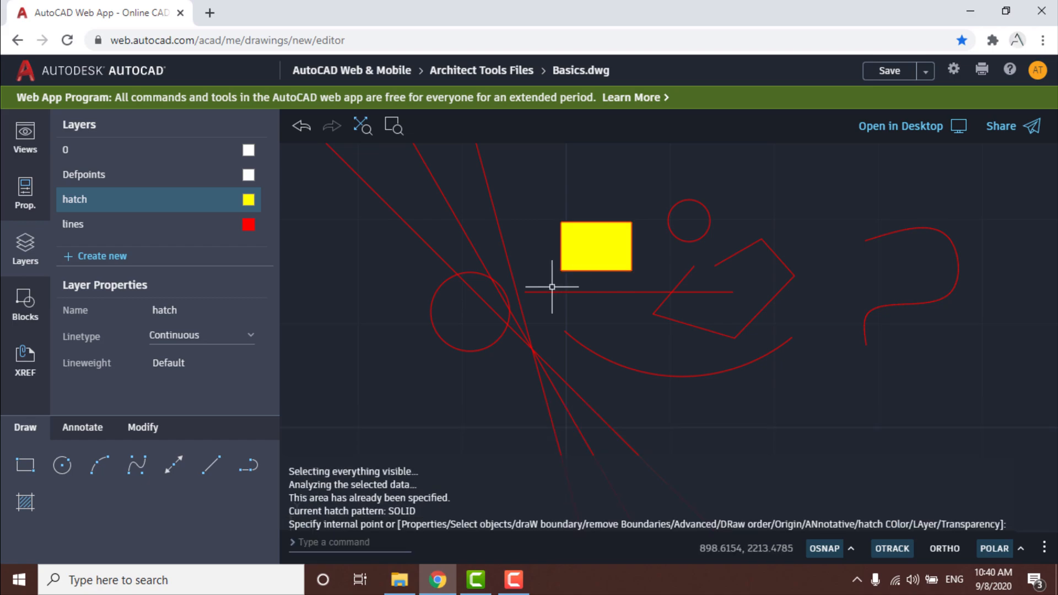
{"action": "mouse_move", "coordinate": [473, 313]}
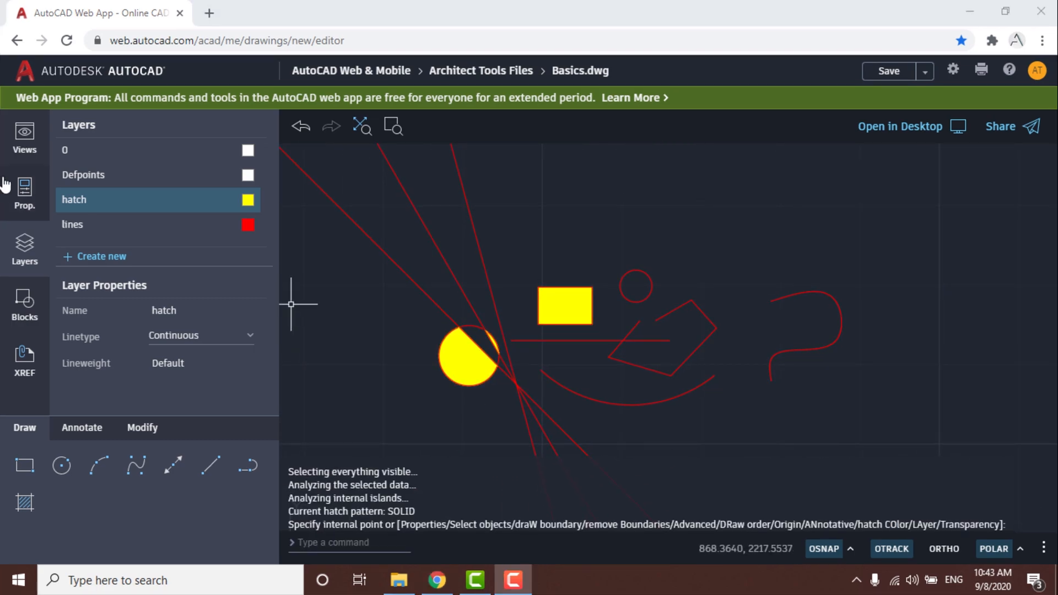
- On layer lines, dimension the rectangle and label the circle with a 'circle 1' leader
{"action": "left_click", "coordinate": [73, 225]}
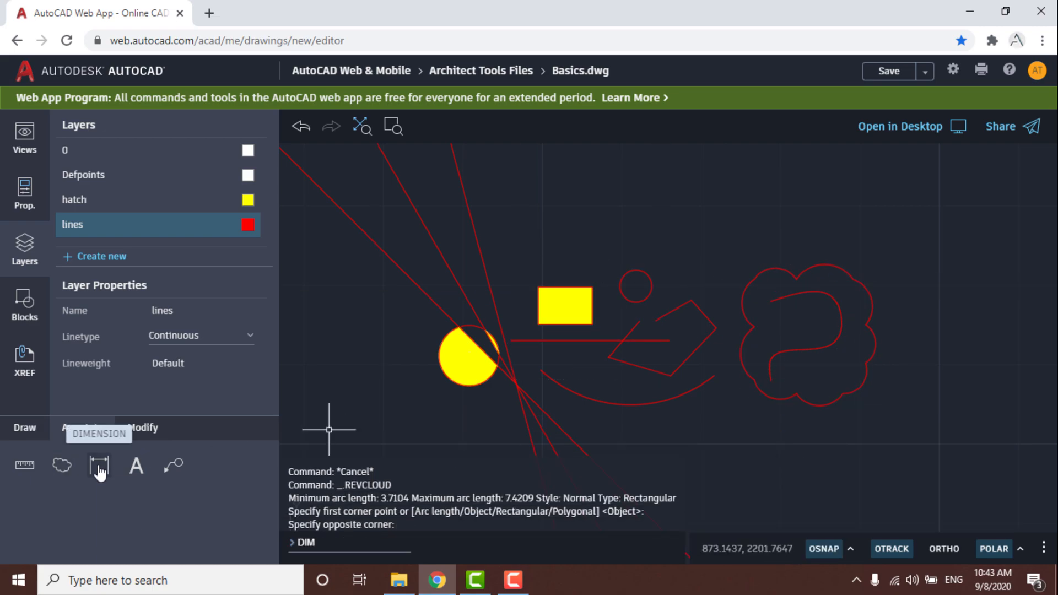
{"action": "left_click", "coordinate": [99, 465]}
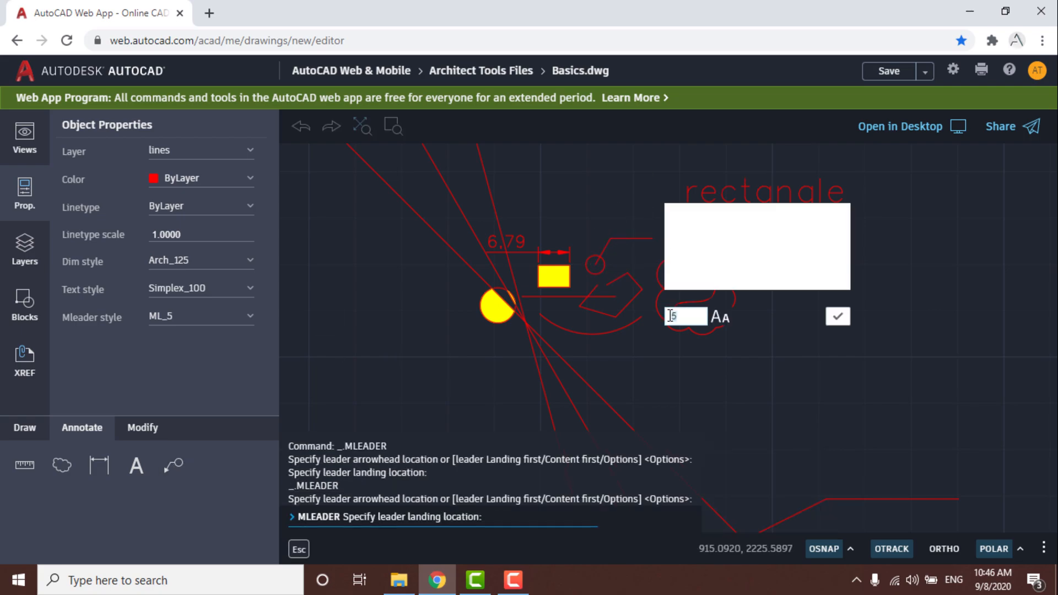
{"action": "type", "text": "circle 1"}
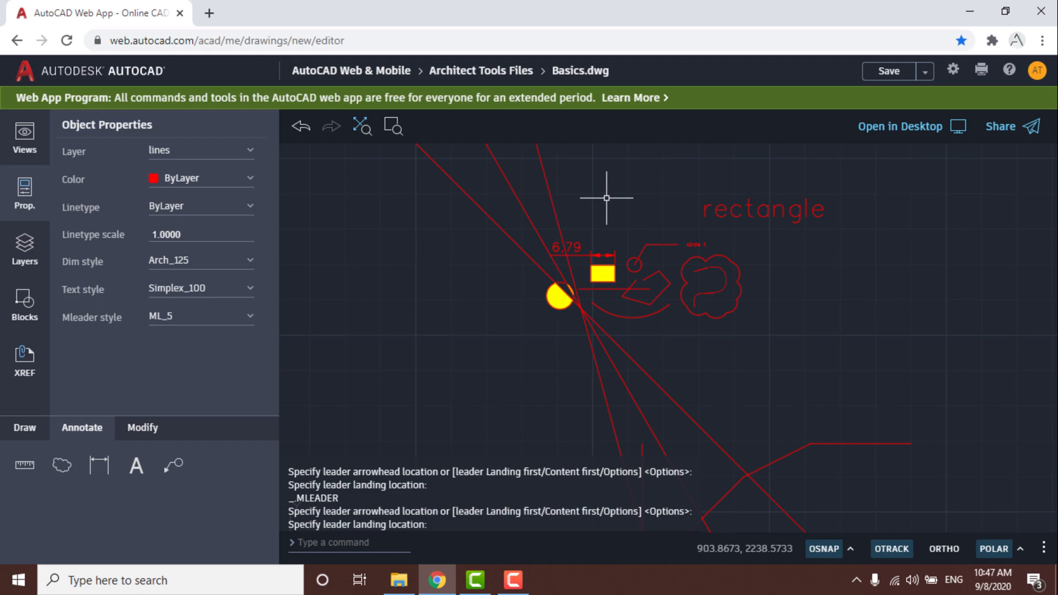
- Offset the revision cloud twice to nest two copies inside it
{"action": "left_click", "coordinate": [142, 428]}
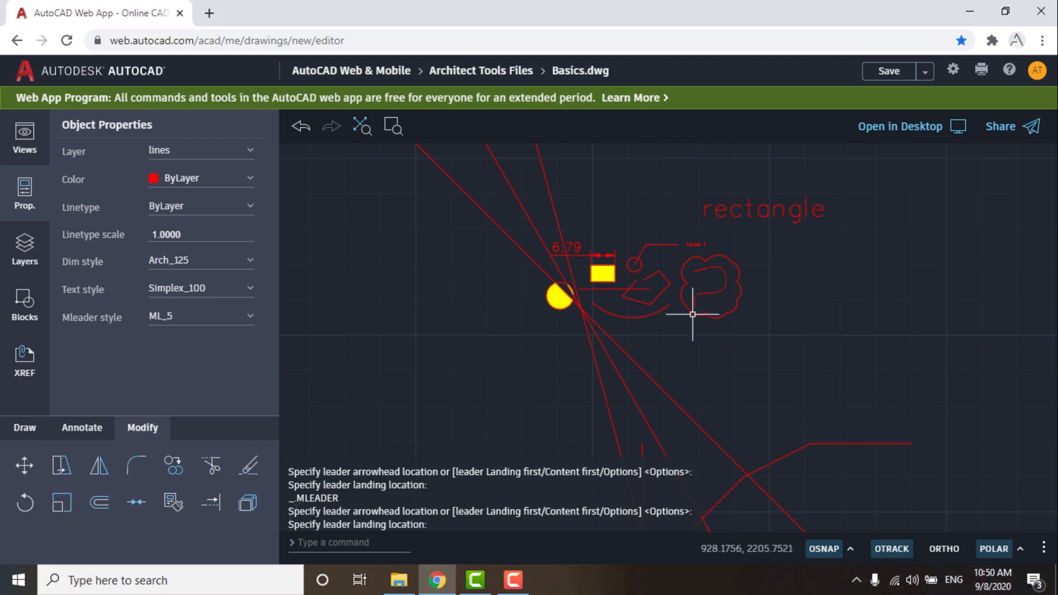
{"action": "mouse_move", "coordinate": [723, 320]}
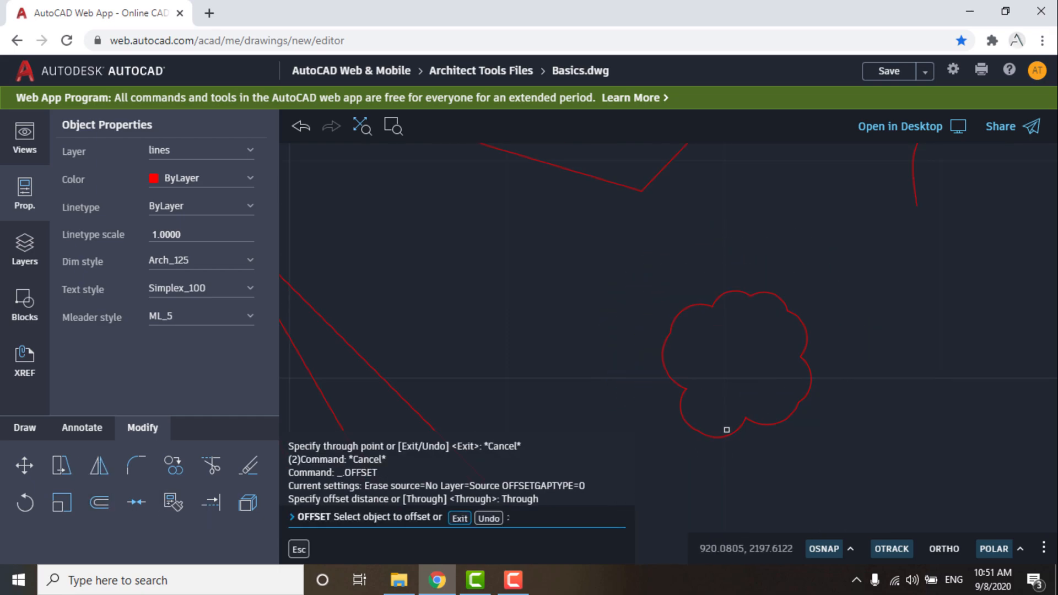
{"action": "left_click", "coordinate": [726, 361]}
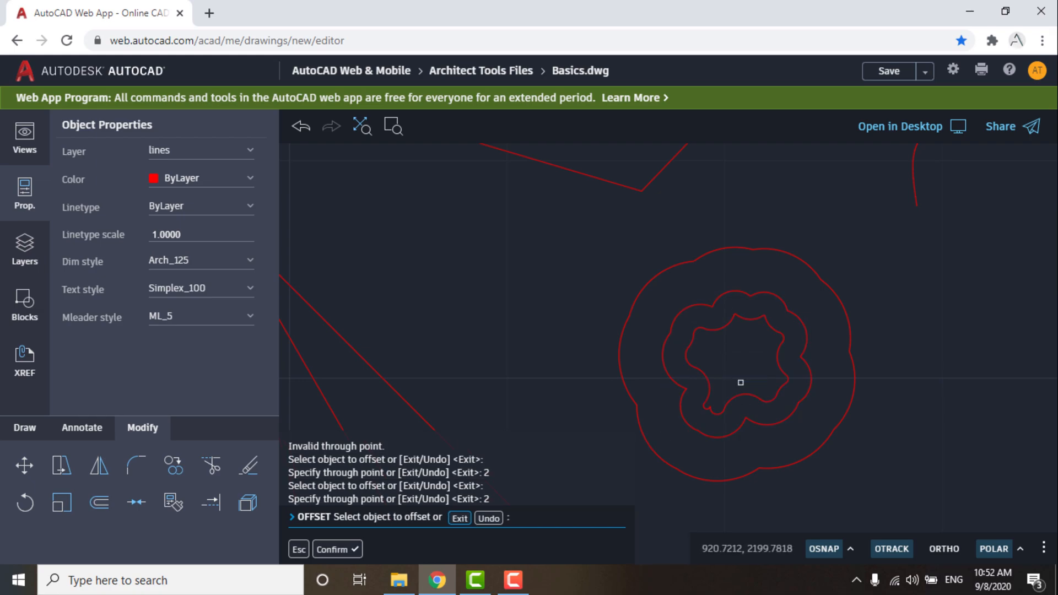
{"action": "left_click", "coordinate": [137, 502]}
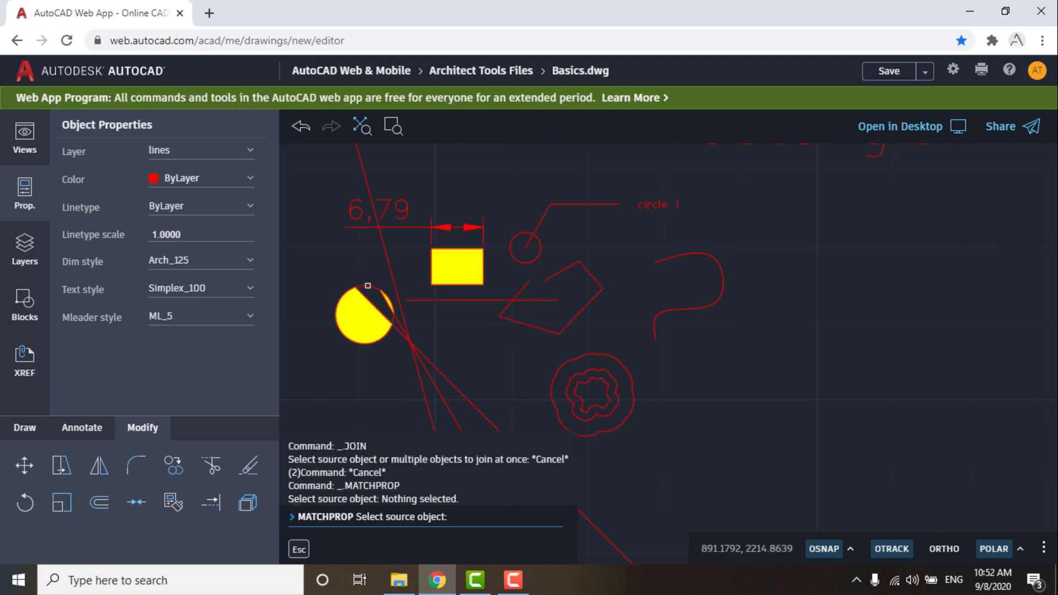
- Match properties from a red line onto the hatched rectangle so its fill turns red
{"action": "left_click", "coordinate": [210, 502]}
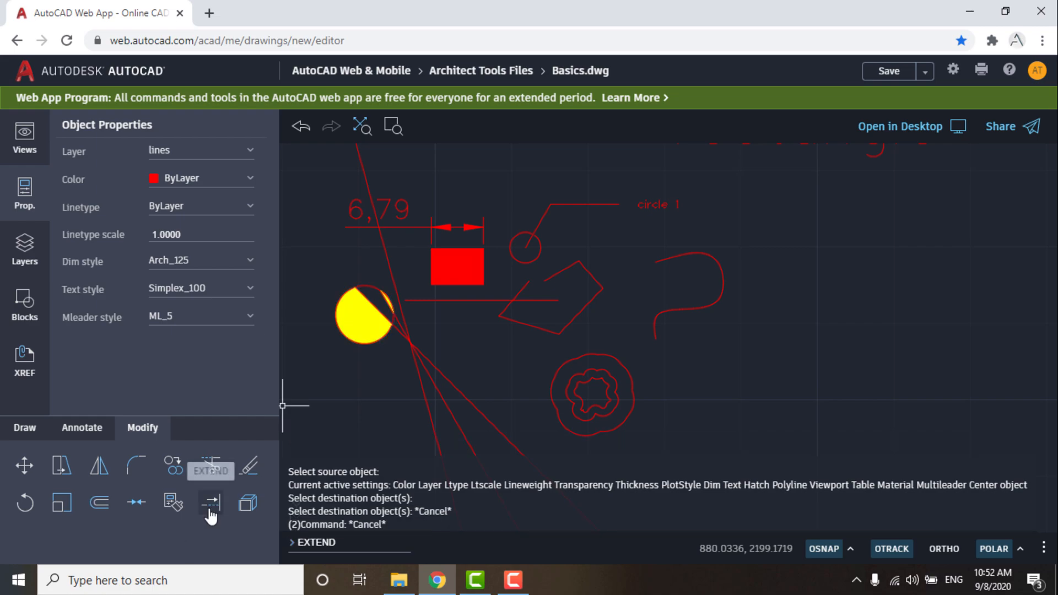
{"action": "left_click", "coordinate": [211, 502]}
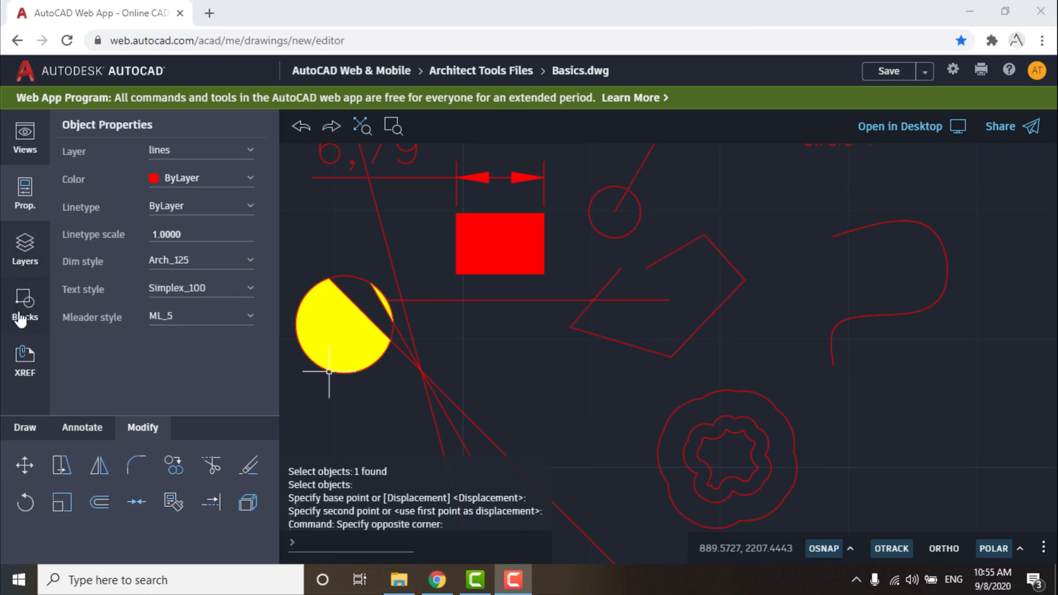
- Check the Blocks panel and close the block file browser without choosing anything
{"action": "left_click", "coordinate": [24, 304]}
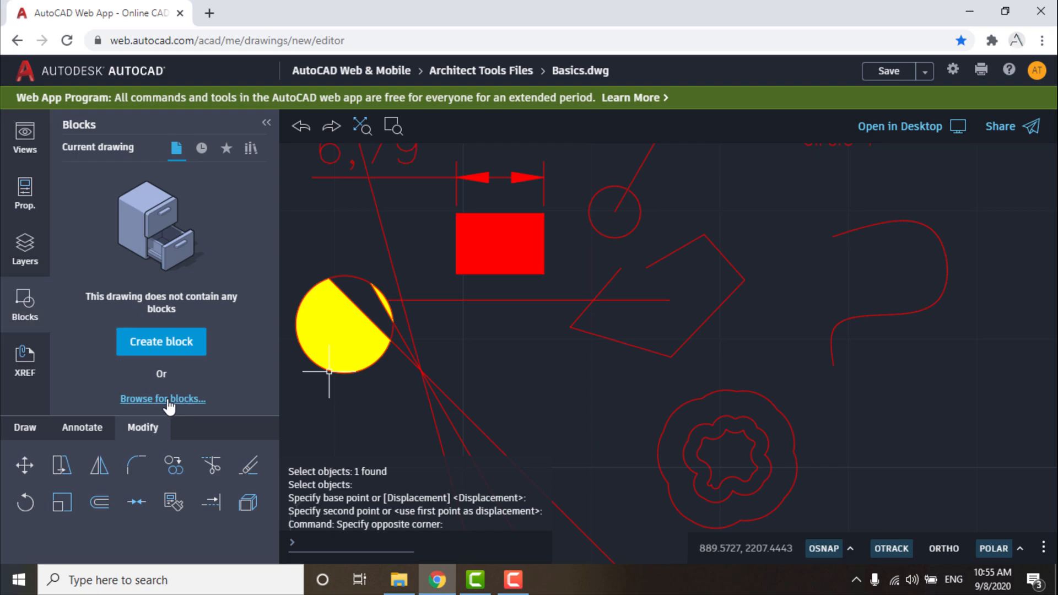
{"action": "left_click", "coordinate": [162, 399]}
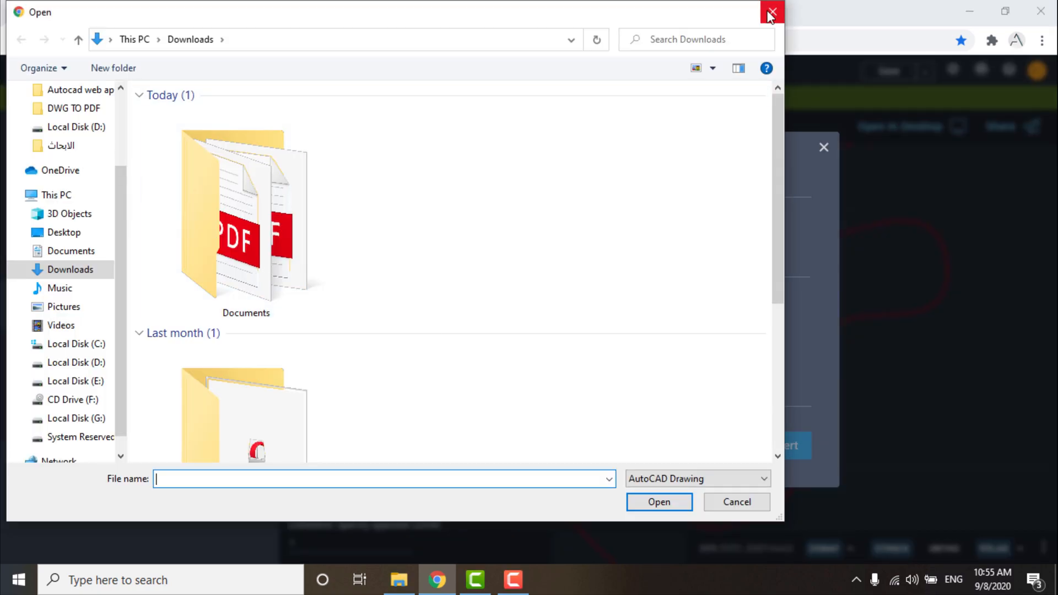
{"action": "left_click", "coordinate": [769, 11]}
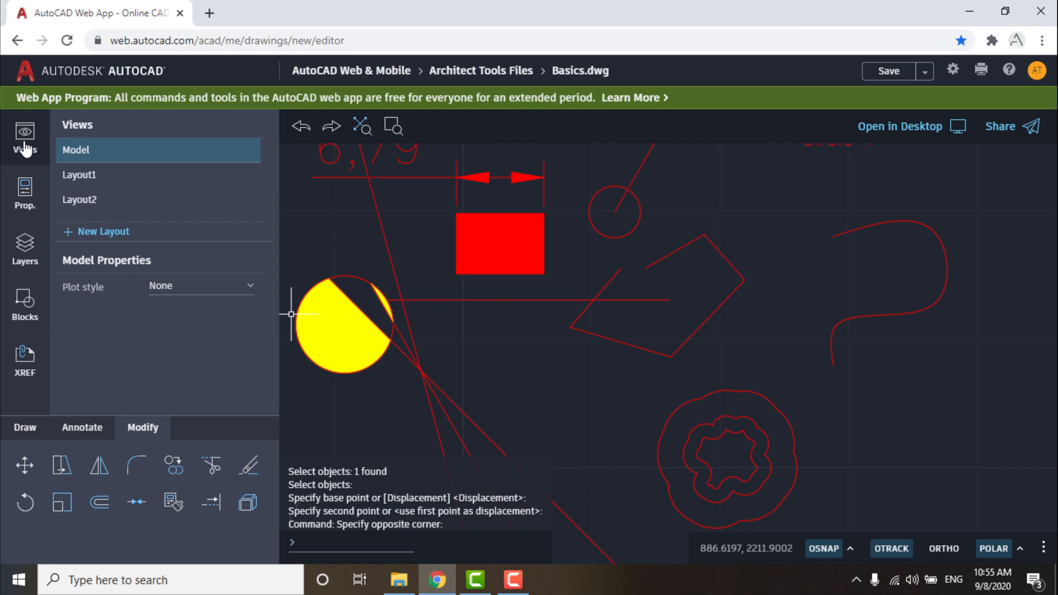
- Preview Layout1 from the Views panel and return to Model space
{"action": "left_click", "coordinate": [78, 175]}
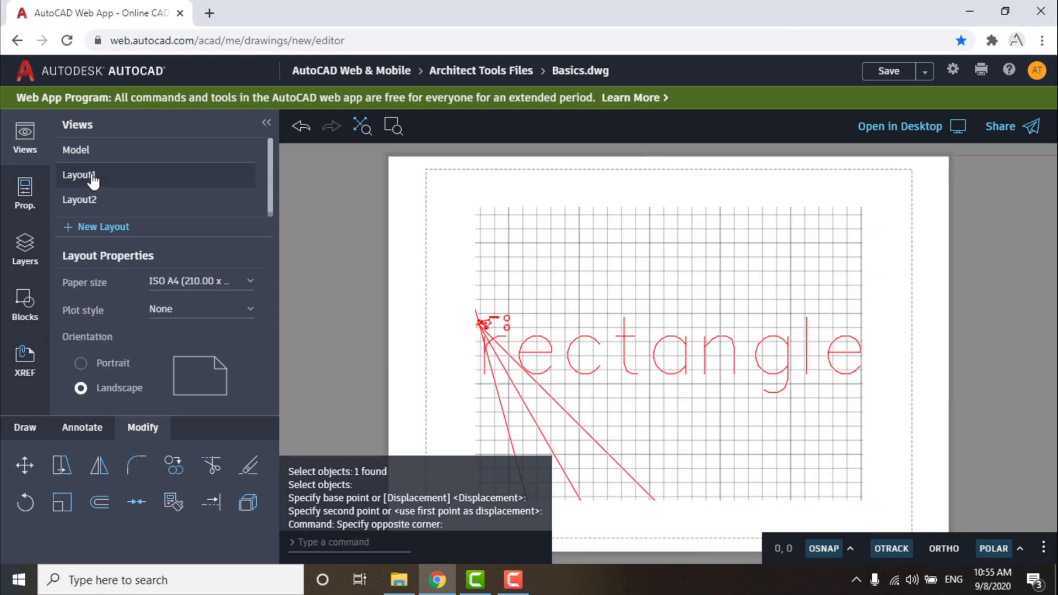
{"action": "left_click", "coordinate": [74, 150]}
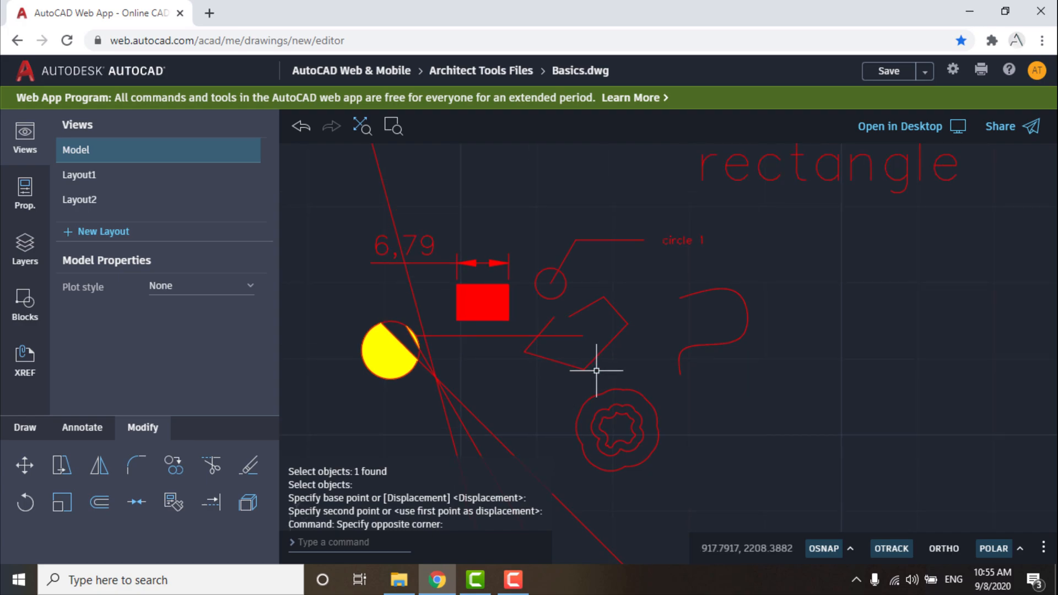
- Plot the current display to PDF and download Basics - Model.pdf
{"action": "left_click", "coordinate": [978, 69]}
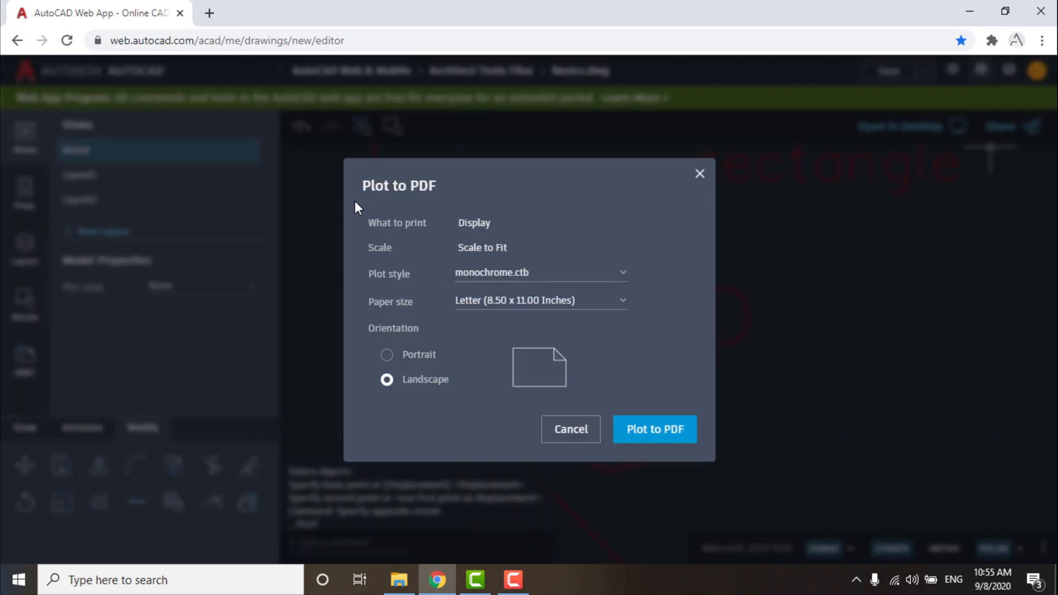
{"action": "left_click", "coordinate": [655, 429]}
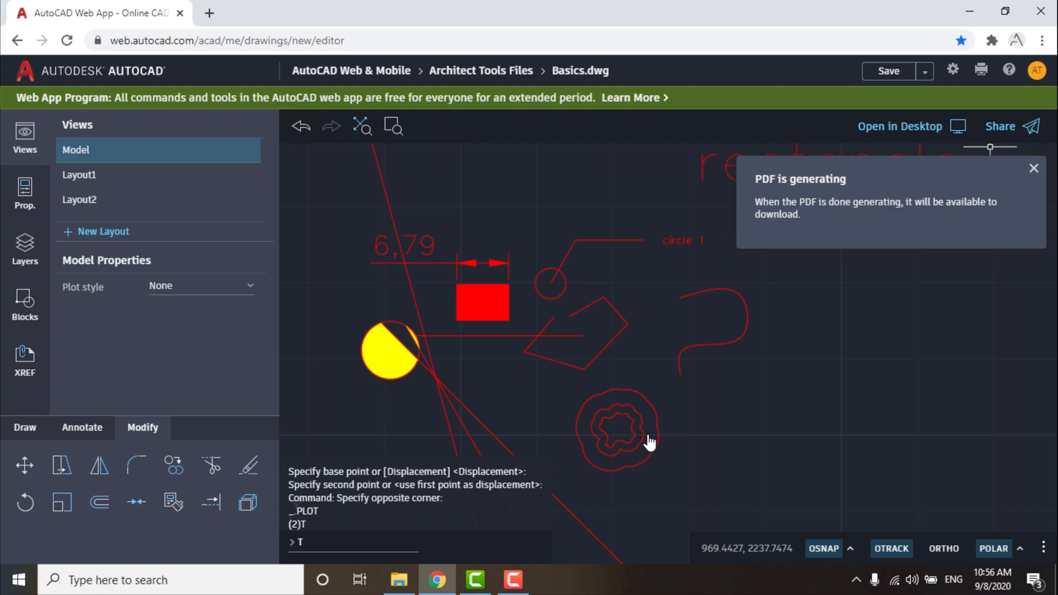
{"action": "mouse_move", "coordinate": [652, 419]}
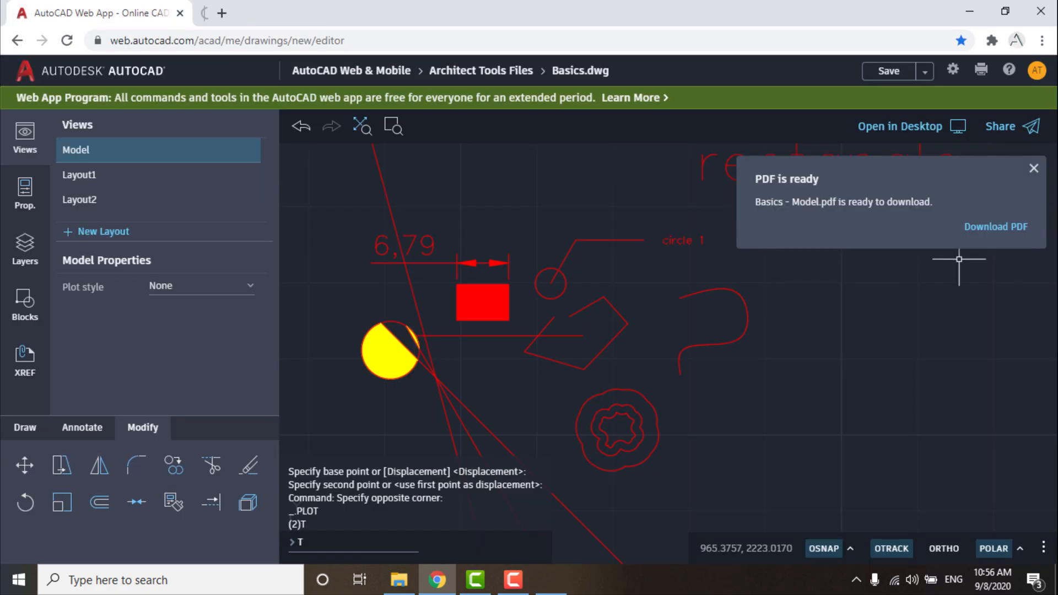
{"action": "left_click", "coordinate": [1001, 126]}
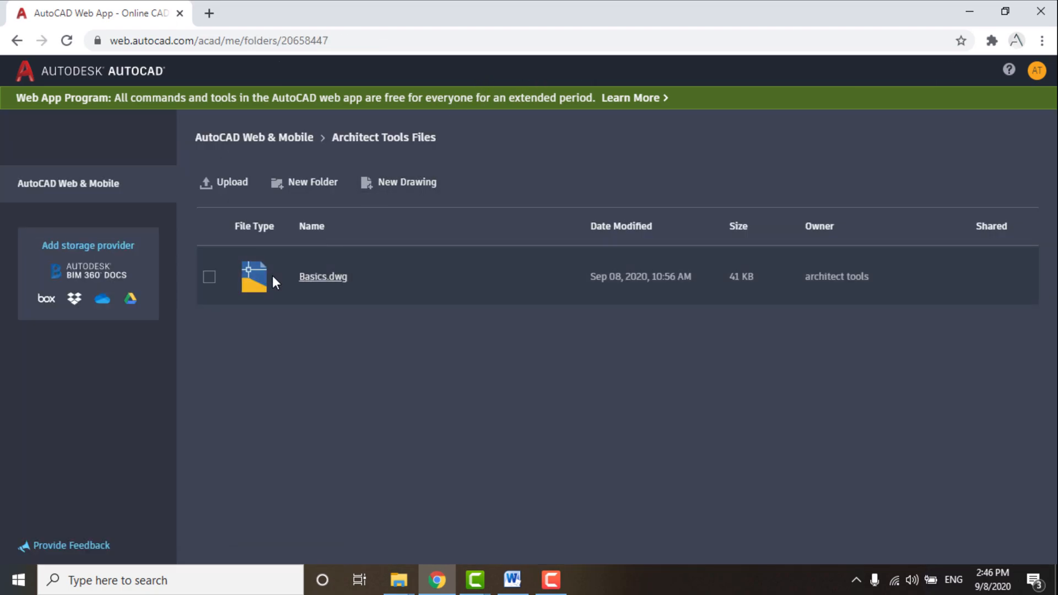
- Download Basics.dwg from the Architect Tools Files folder via its right-click menu
{"action": "left_click", "coordinate": [210, 276]}
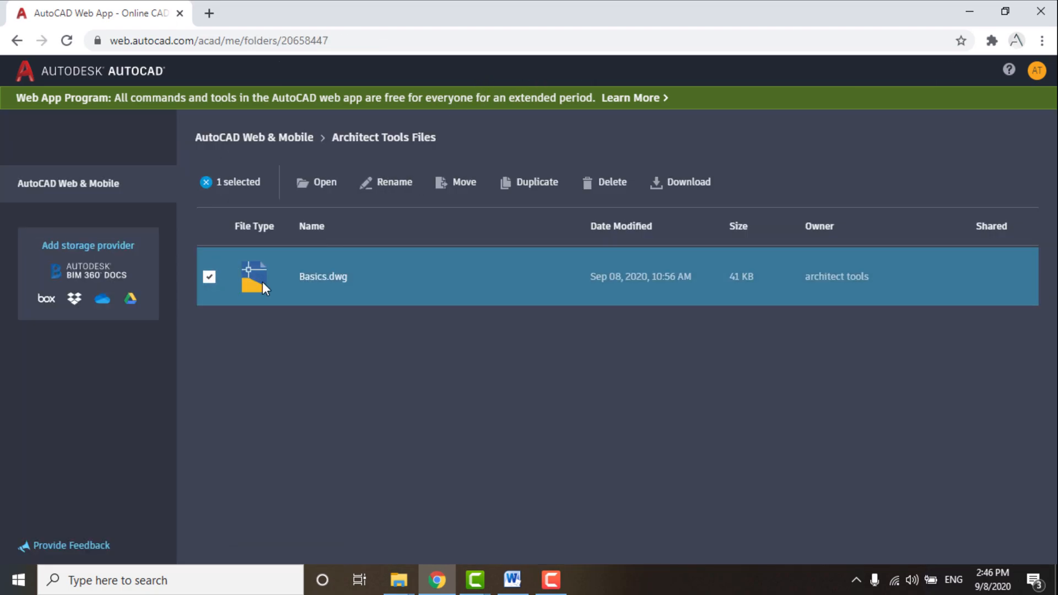
{"action": "right_click", "coordinate": [265, 284]}
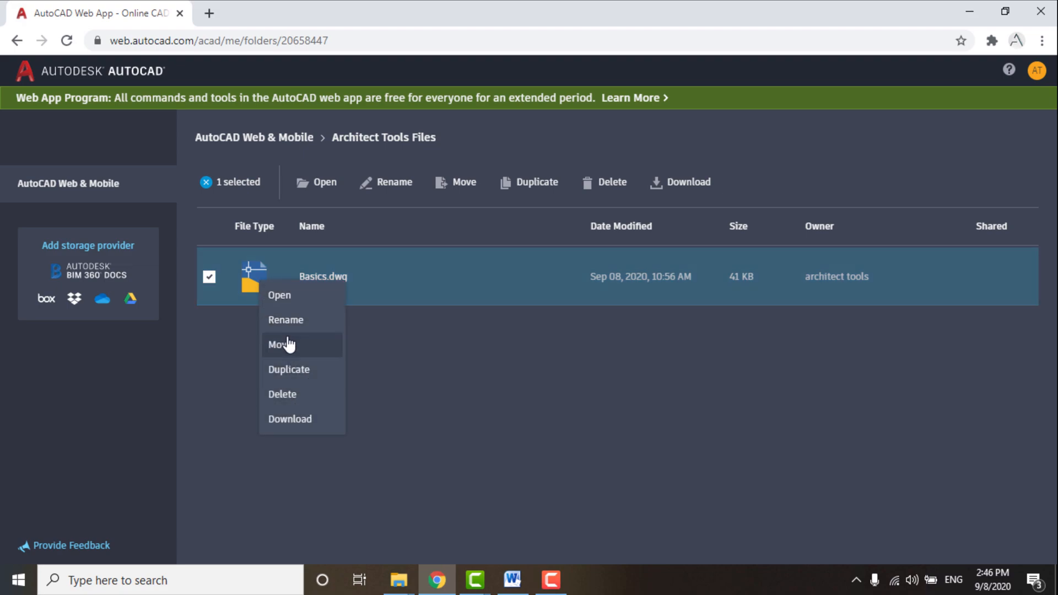
{"action": "mouse_move", "coordinate": [299, 421]}
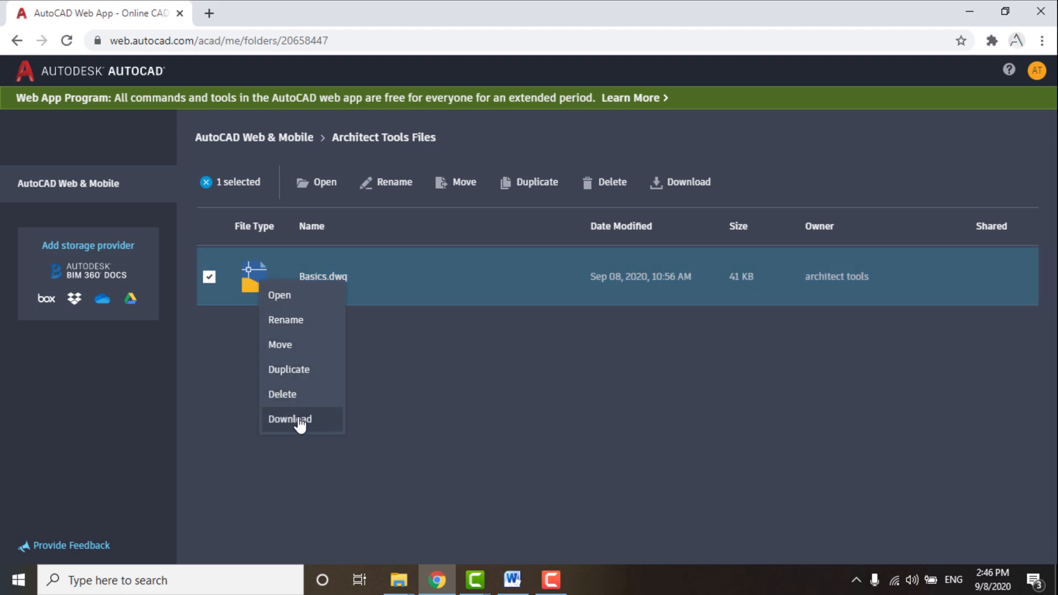
{"action": "left_click", "coordinate": [290, 419]}
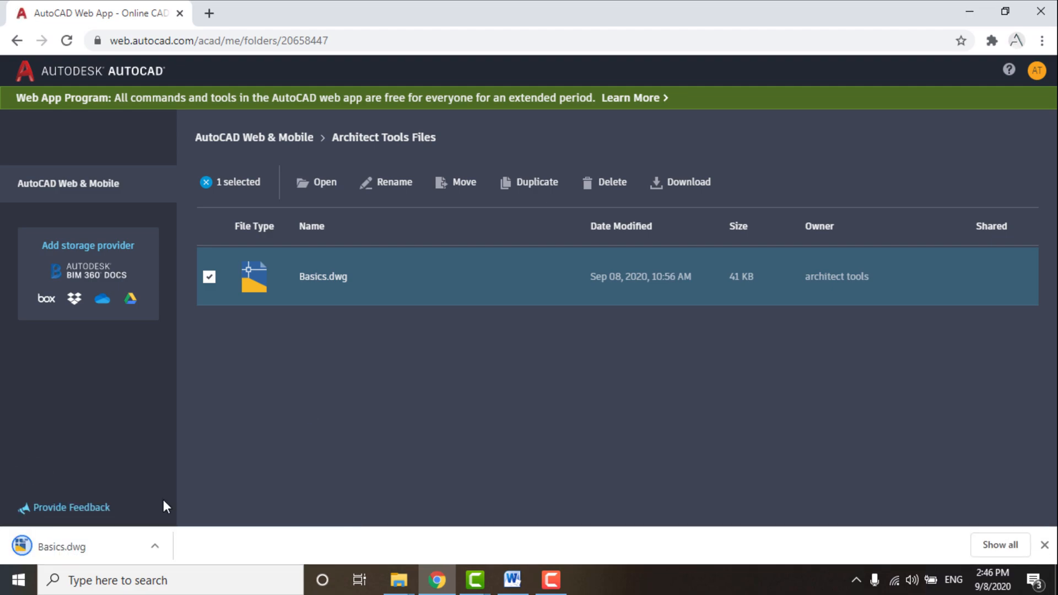